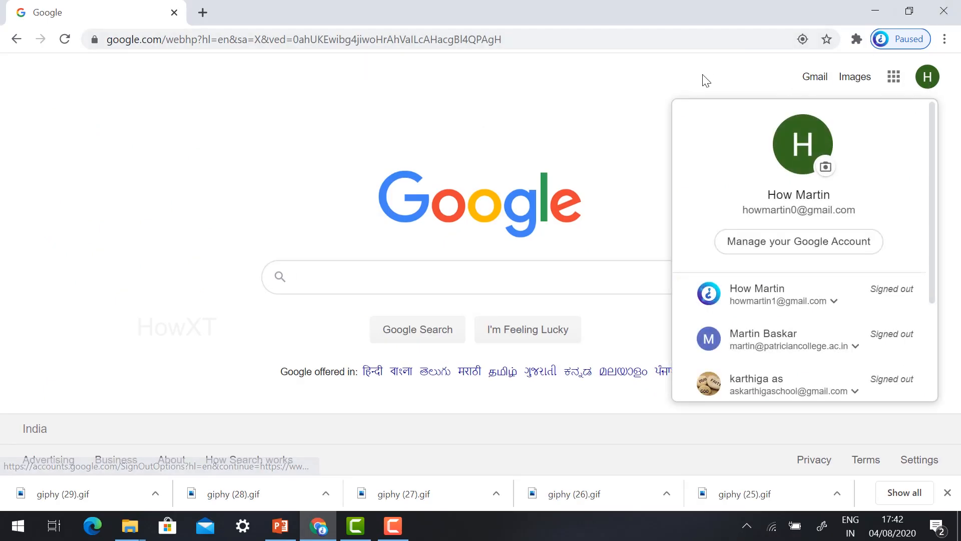
Search Google for 'google meet'.
{"action": "type", "text": "g"}
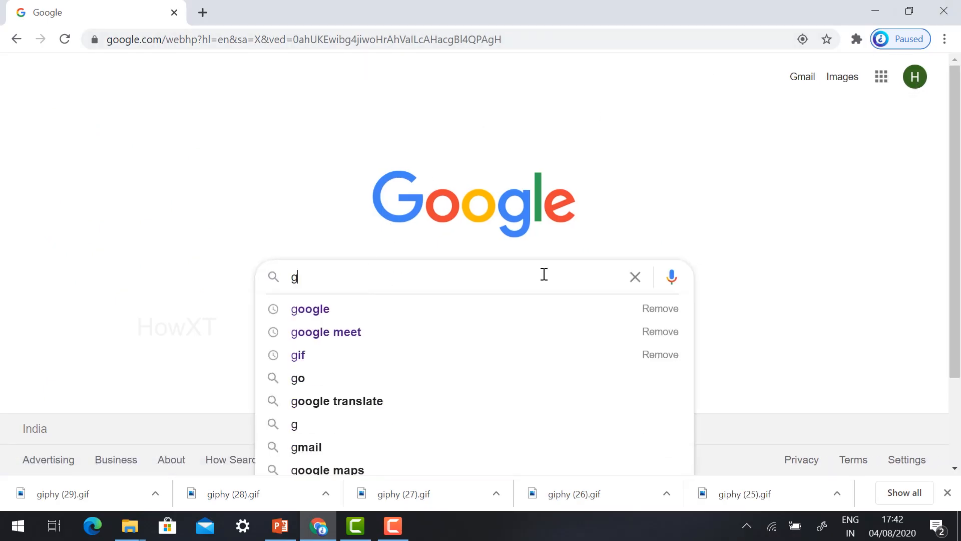
{"action": "type", "text": "oogle meet"}
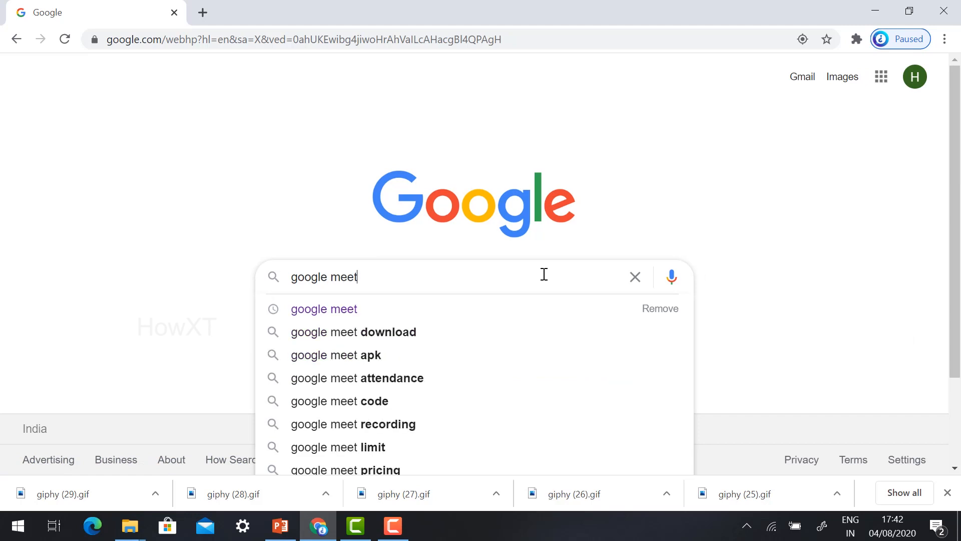
{"action": "key", "text": "Return"}
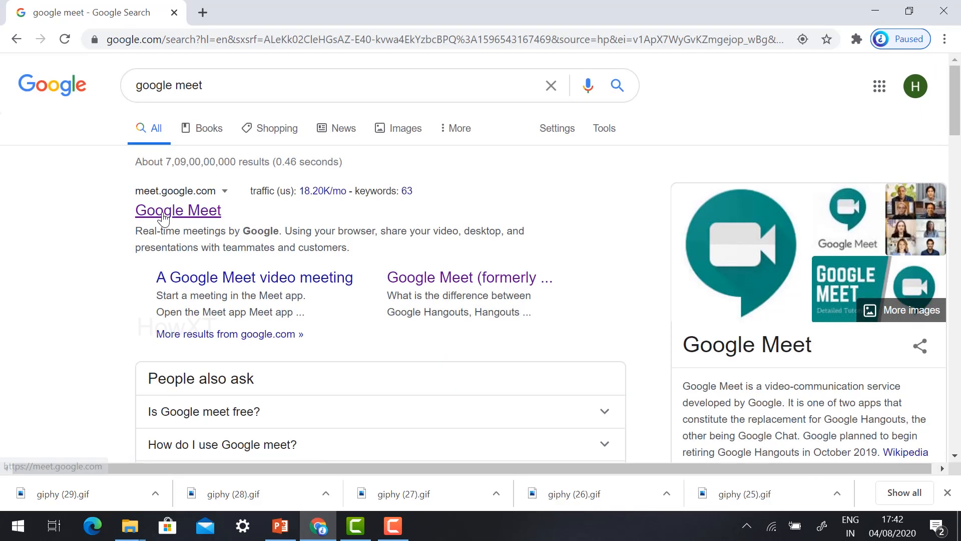
Open the Google Meet site from the results and start an instant meeting.
{"action": "left_click", "coordinate": [177, 210]}
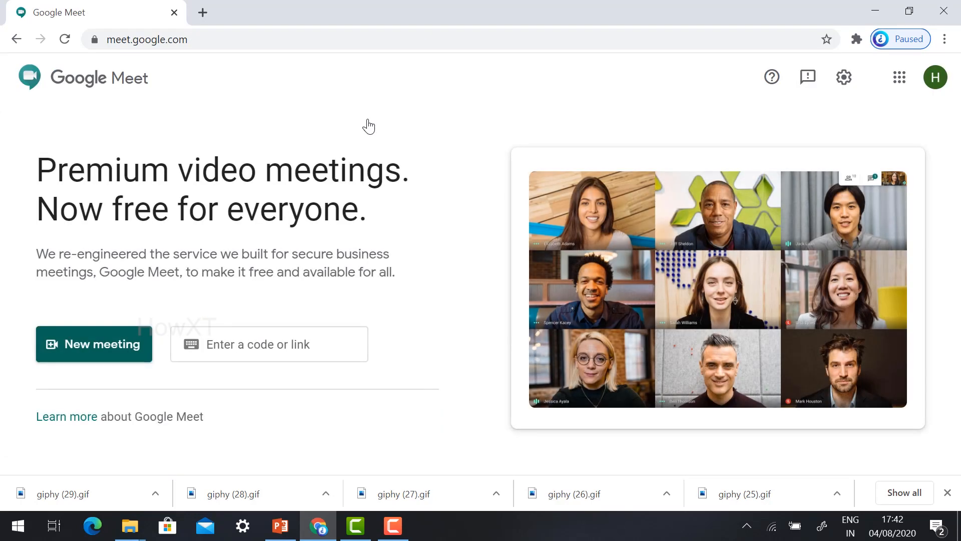
{"action": "left_click", "coordinate": [94, 344]}
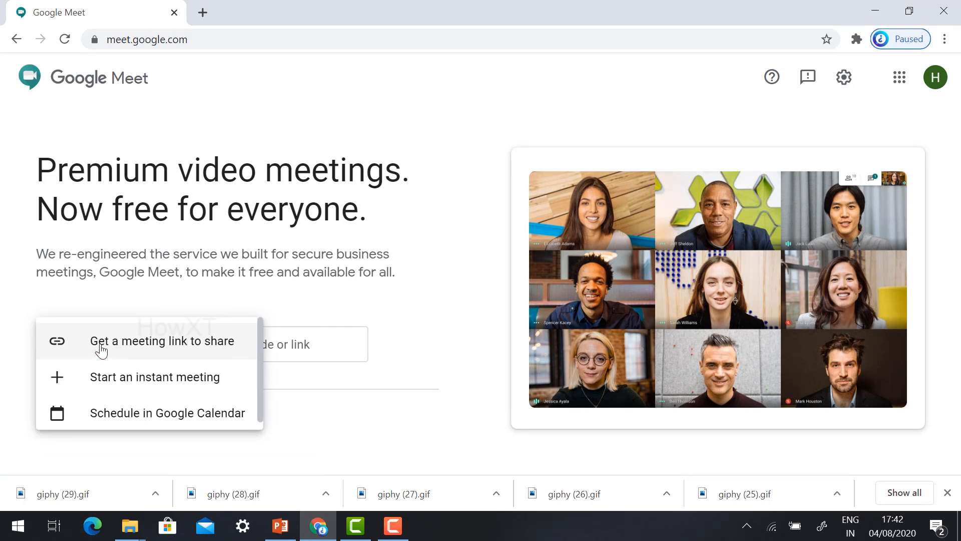
{"action": "mouse_move", "coordinate": [113, 384]}
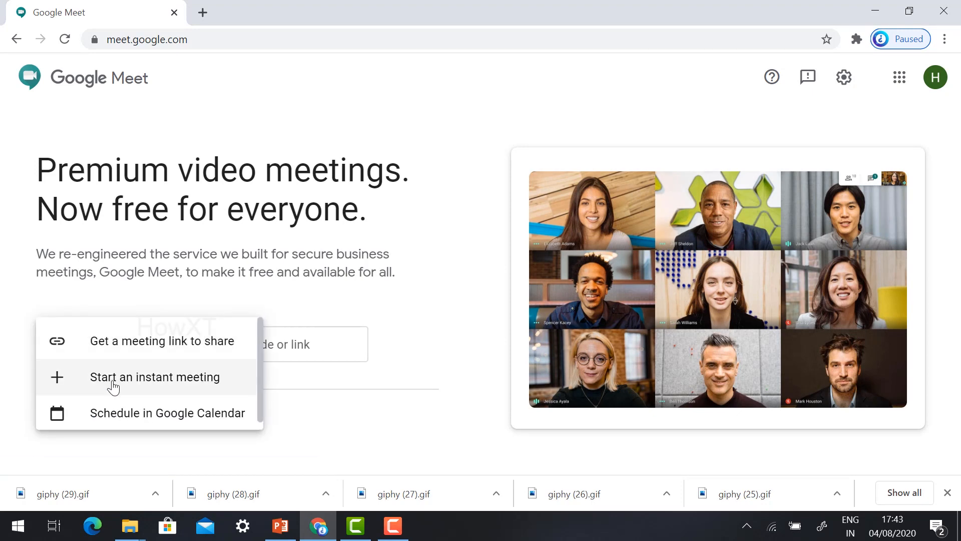
{"action": "left_click", "coordinate": [154, 377]}
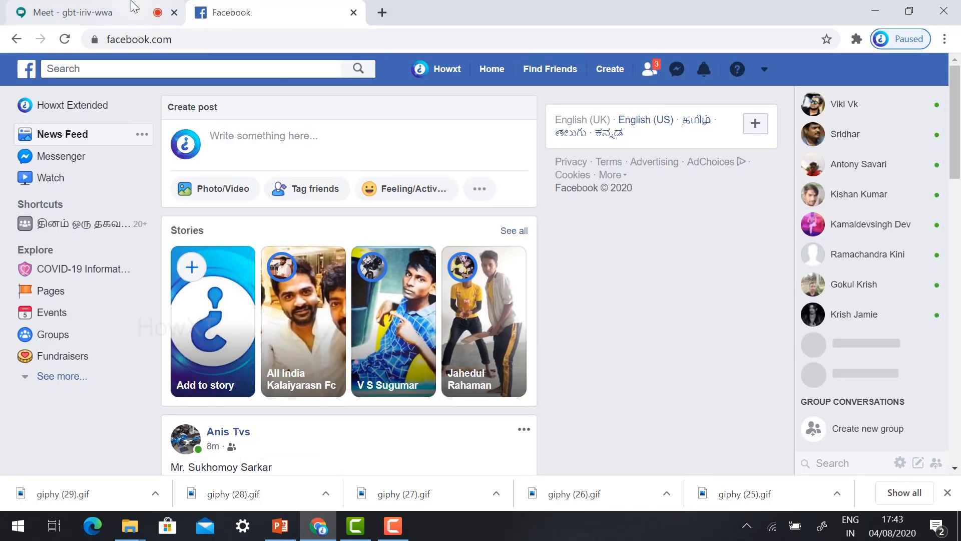
Check the Meet tab, then return to Facebook and choose Live Video from the post options.
{"action": "left_click", "coordinate": [74, 11]}
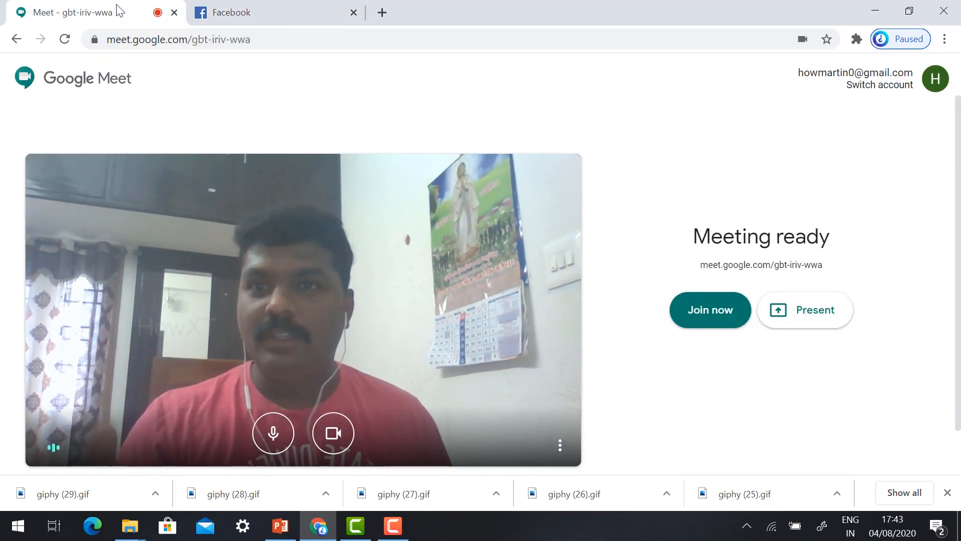
{"action": "left_click", "coordinate": [246, 12]}
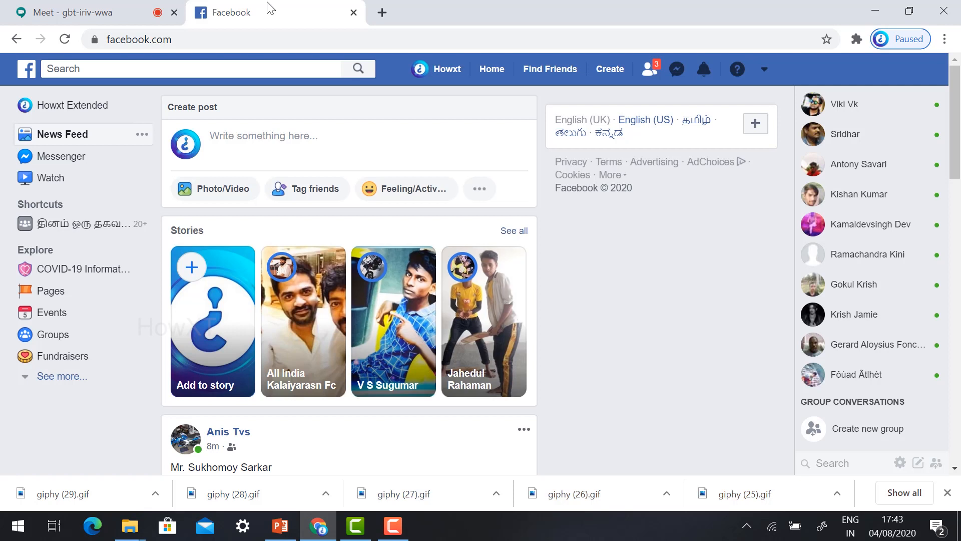
{"action": "mouse_move", "coordinate": [710, 415]}
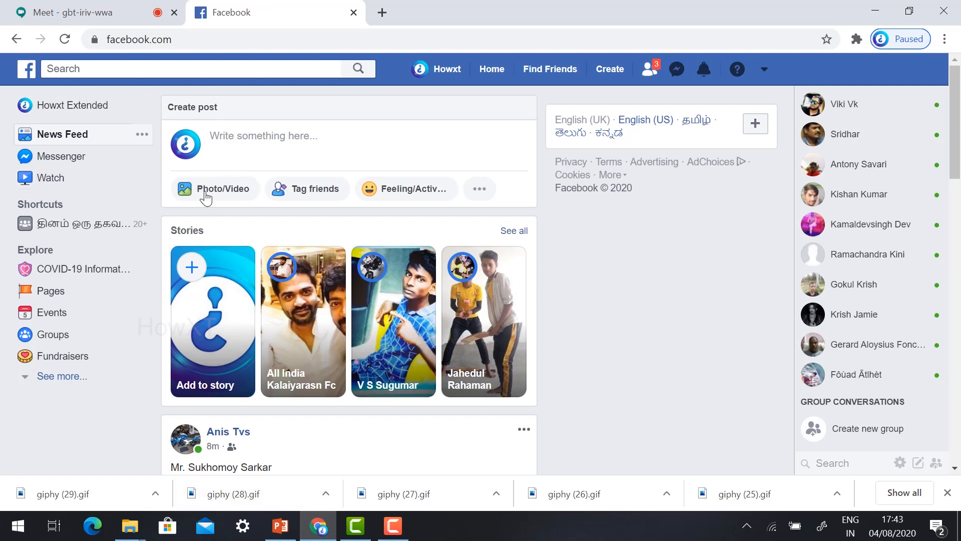
{"action": "mouse_move", "coordinate": [406, 188]}
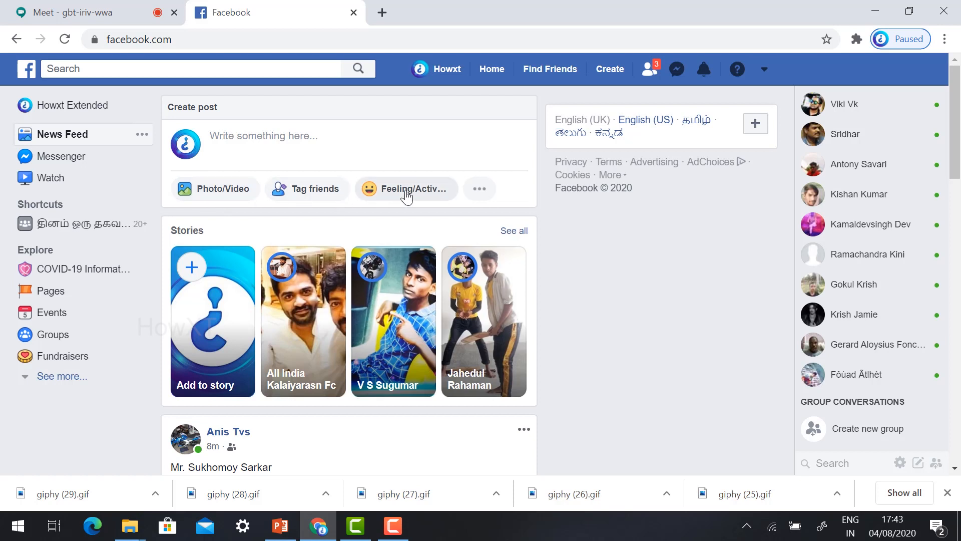
{"action": "mouse_move", "coordinate": [481, 189]}
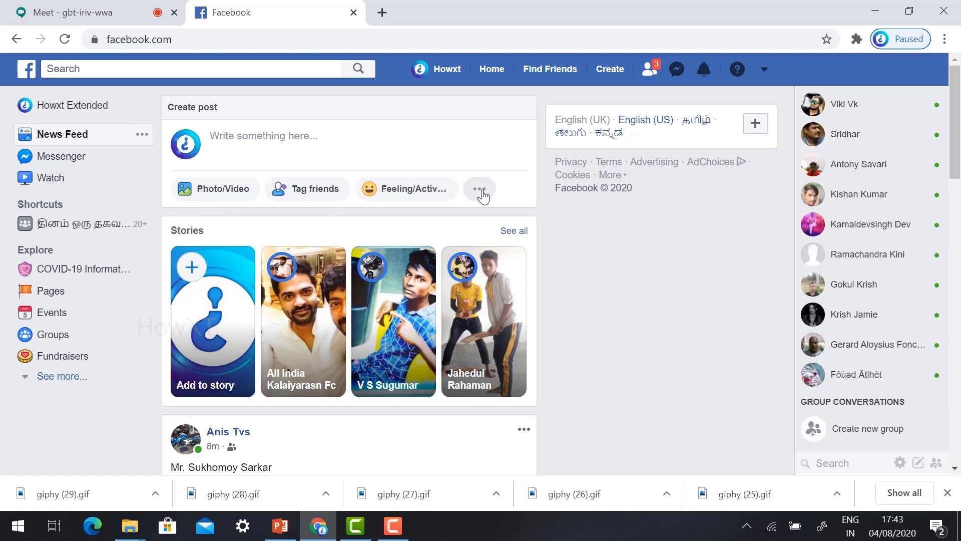
{"action": "left_click", "coordinate": [481, 188]}
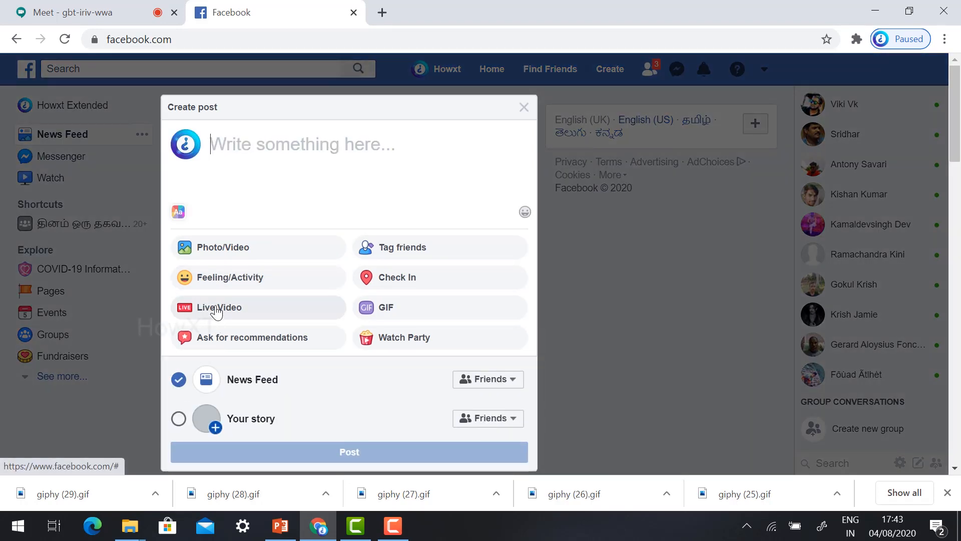
{"action": "left_click", "coordinate": [219, 307]}
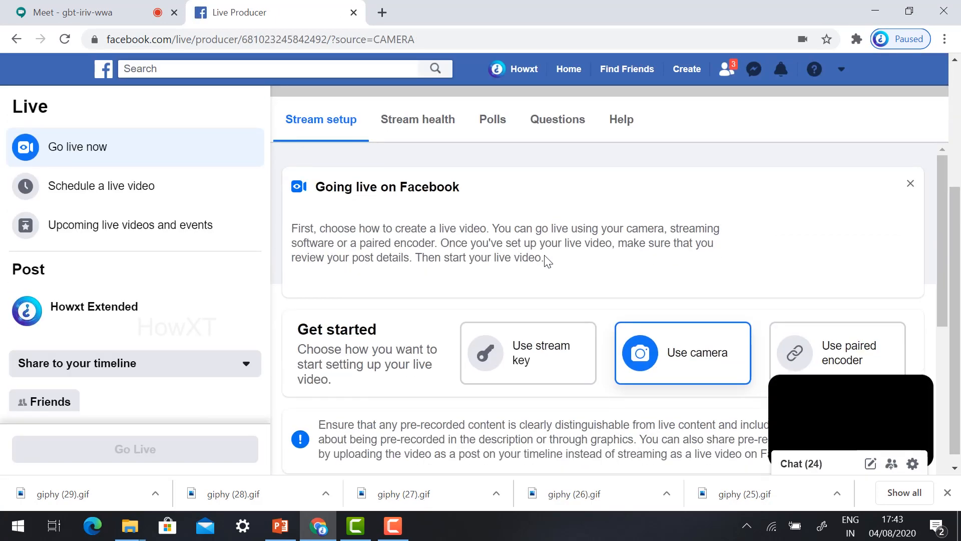
Choose Use camera as the live video source.
{"action": "left_click", "coordinate": [681, 353]}
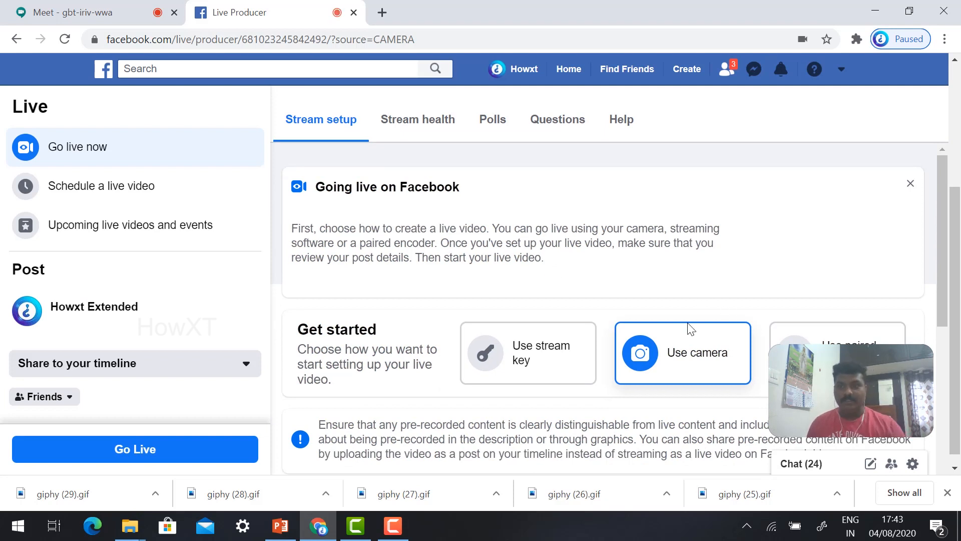
{"action": "mouse_move", "coordinate": [660, 355]}
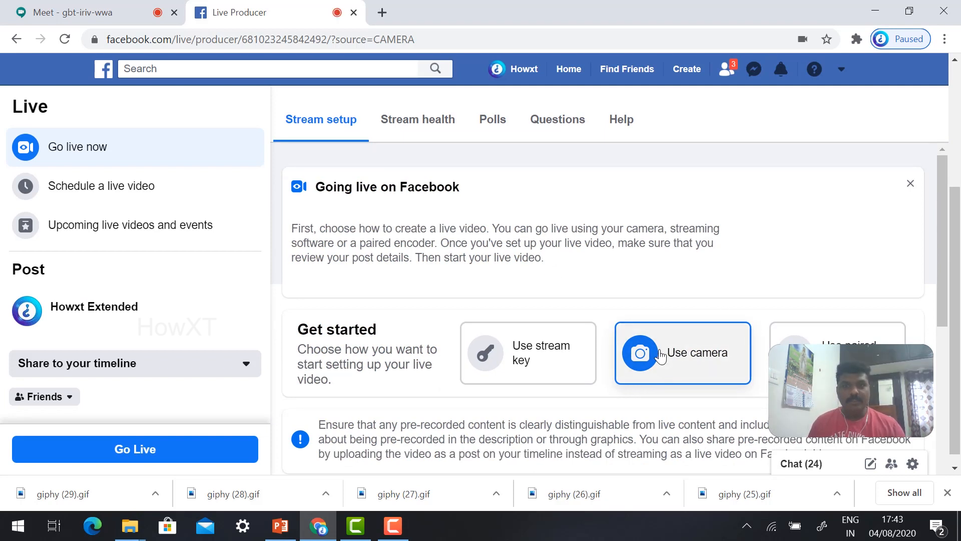
{"action": "mouse_move", "coordinate": [431, 228]}
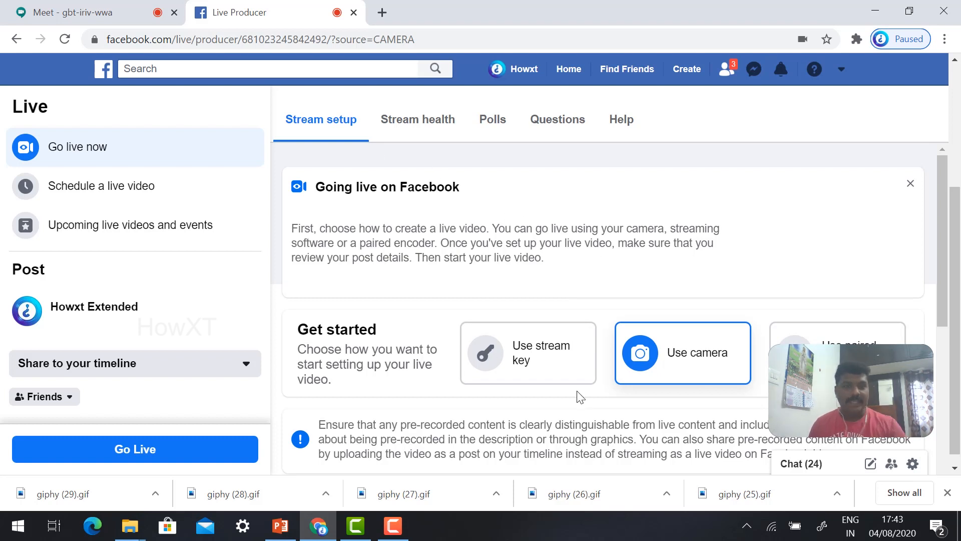
{"action": "mouse_move", "coordinate": [633, 311]}
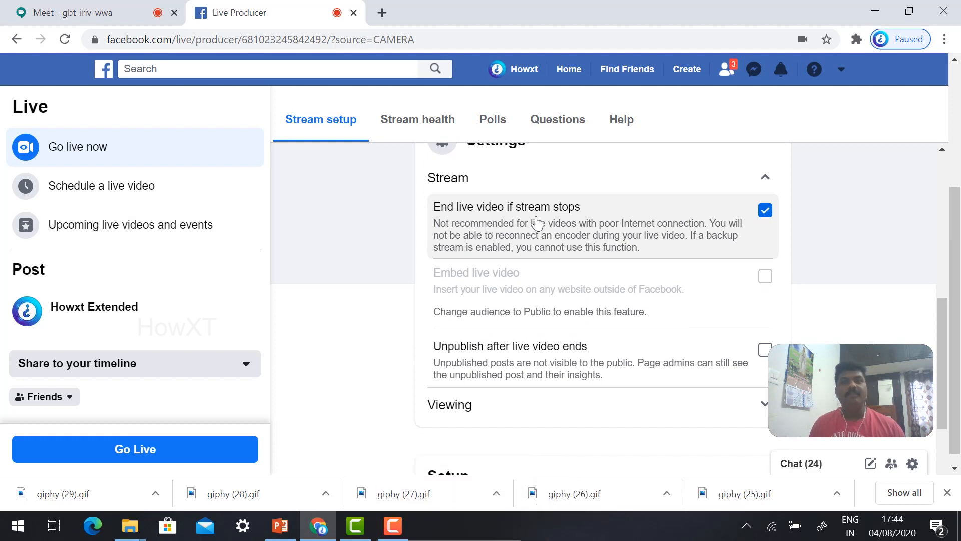
{"action": "mouse_move", "coordinate": [525, 295]}
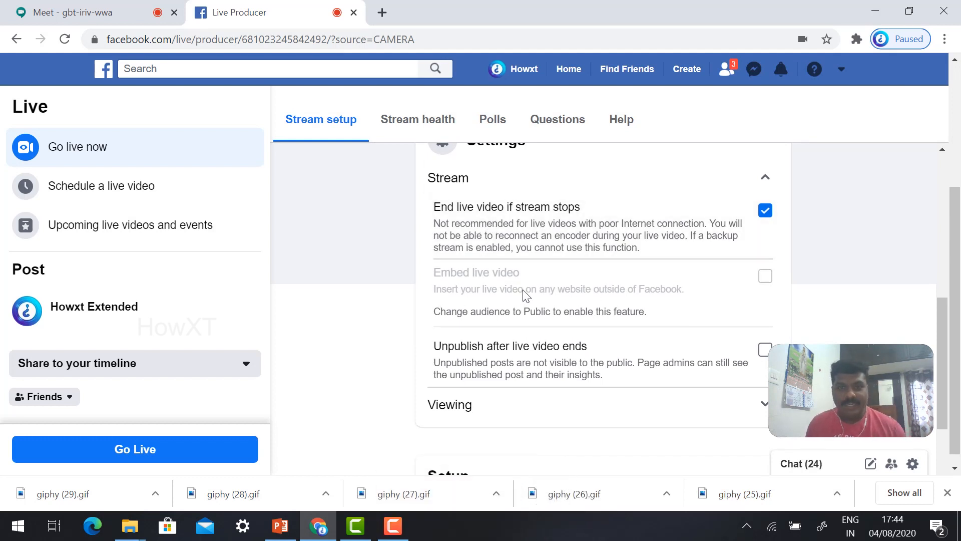
Tick 'Unpublish after live video ends' in the Stream settings and review Viewing options.
{"action": "scroll", "scroll_direction": "down", "scroll_amount": 3}
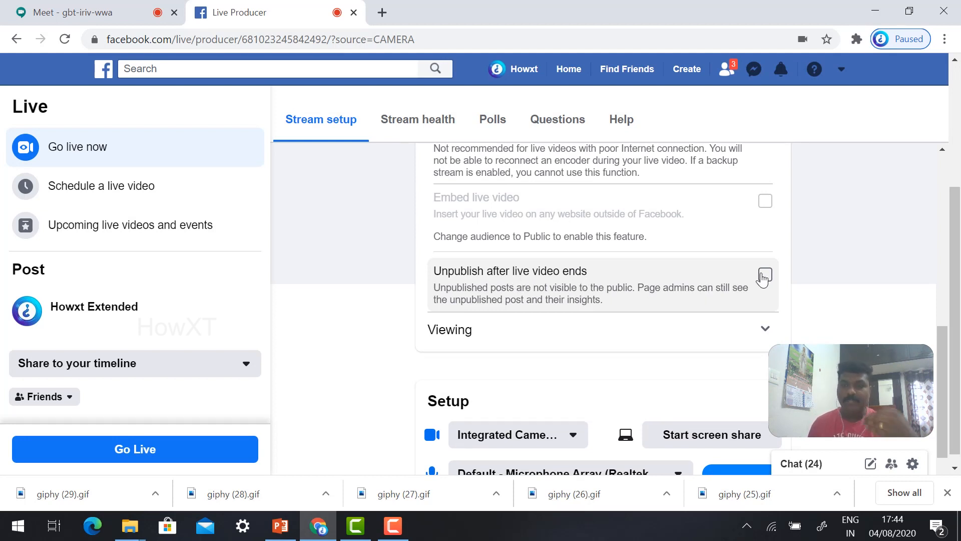
{"action": "left_click", "coordinate": [765, 274]}
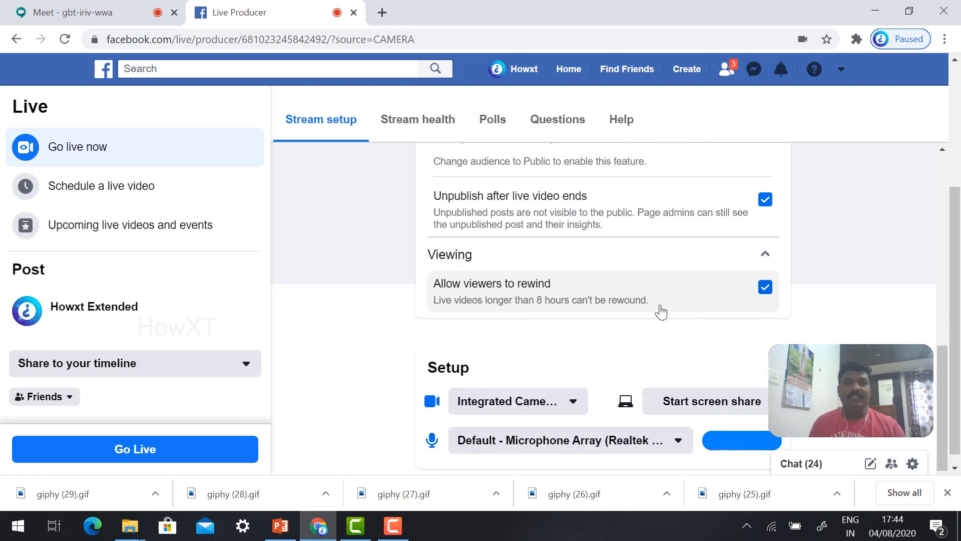
{"action": "mouse_move", "coordinate": [495, 335]}
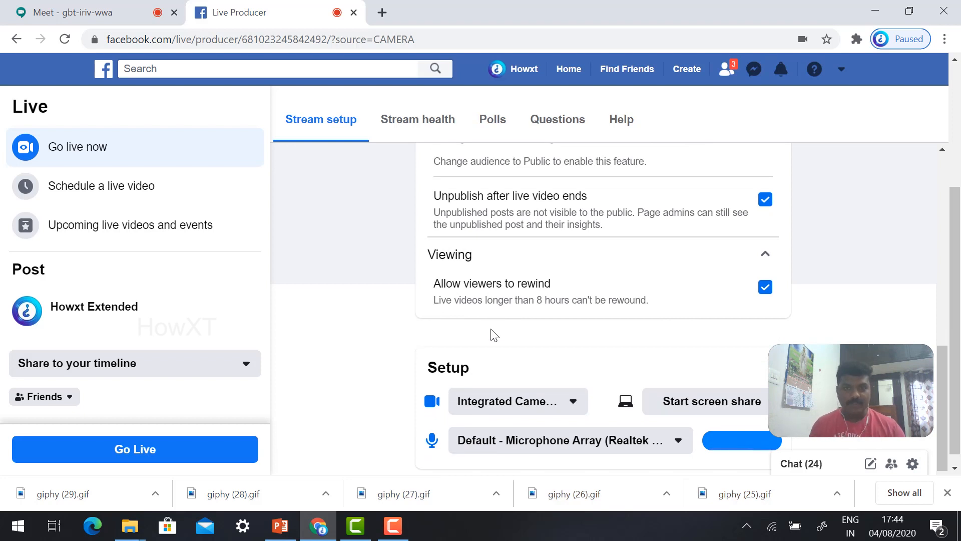
{"action": "mouse_move", "coordinate": [606, 313]}
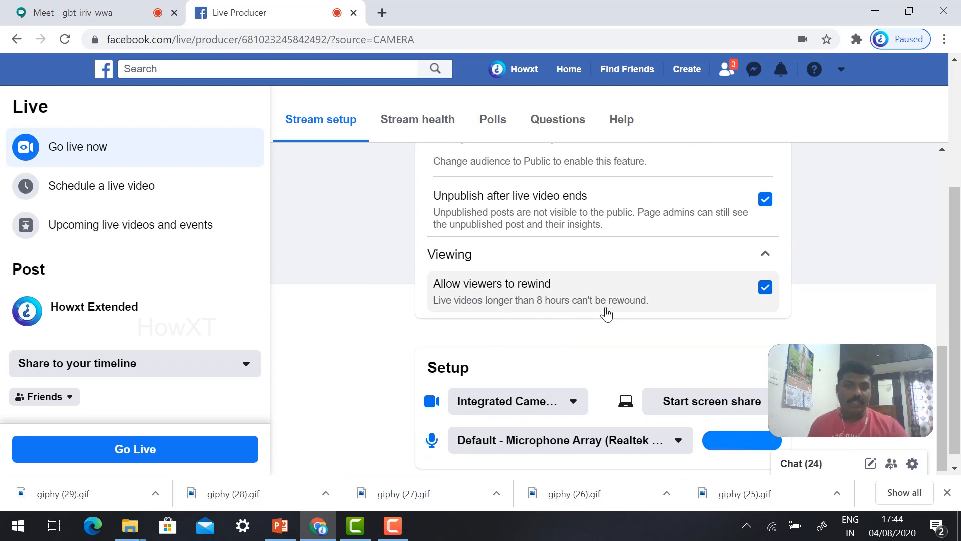
{"action": "scroll", "scroll_direction": "up", "scroll_amount": 3}
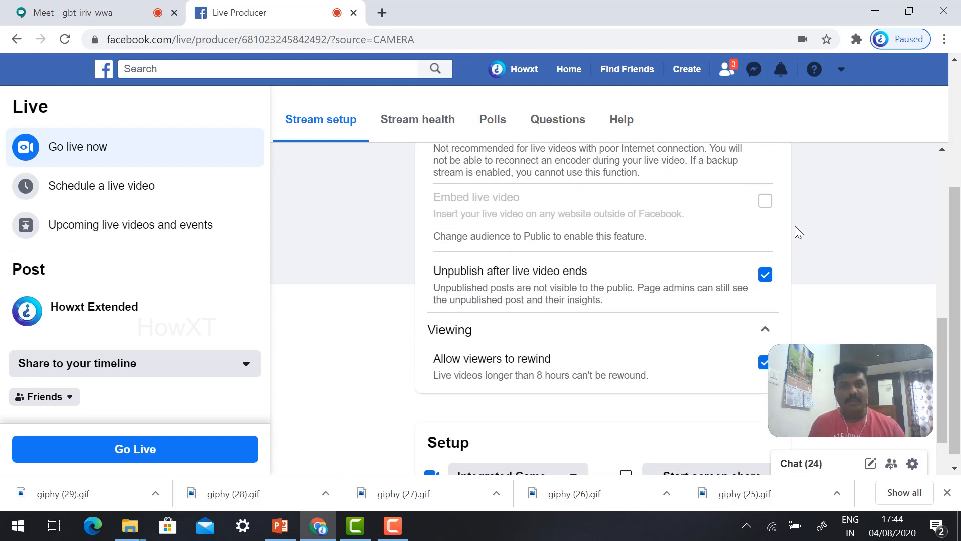
{"action": "mouse_move", "coordinate": [769, 256]}
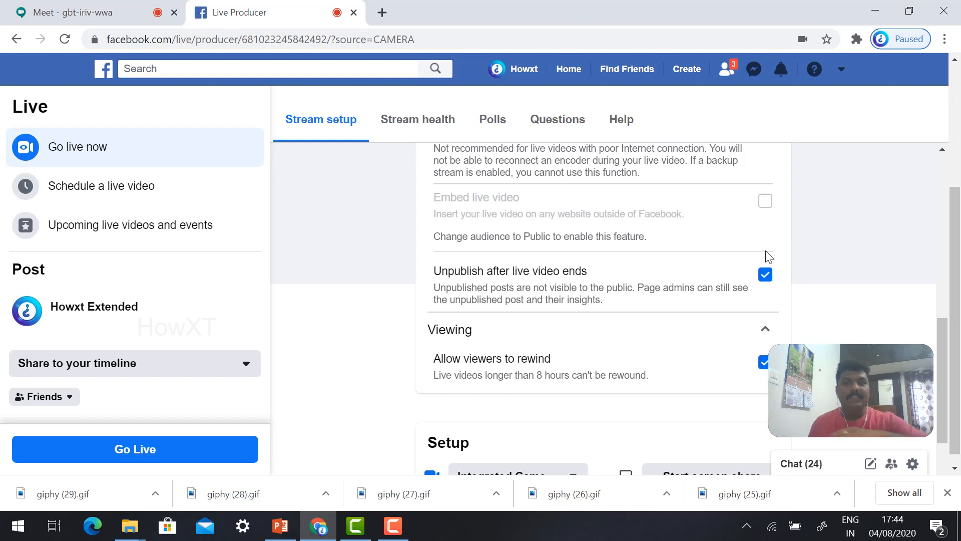
{"action": "scroll", "scroll_direction": "down", "scroll_amount": 3}
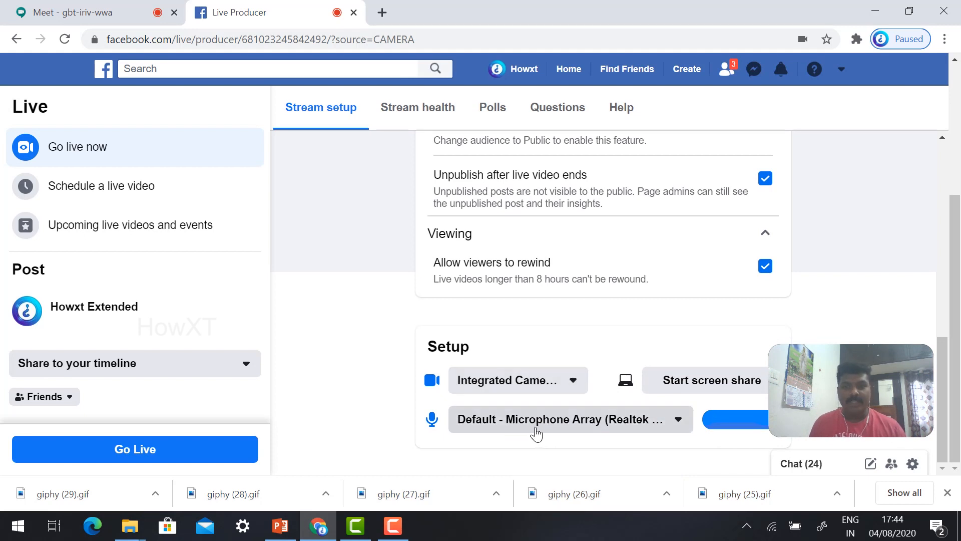
{"action": "left_click", "coordinate": [516, 380]}
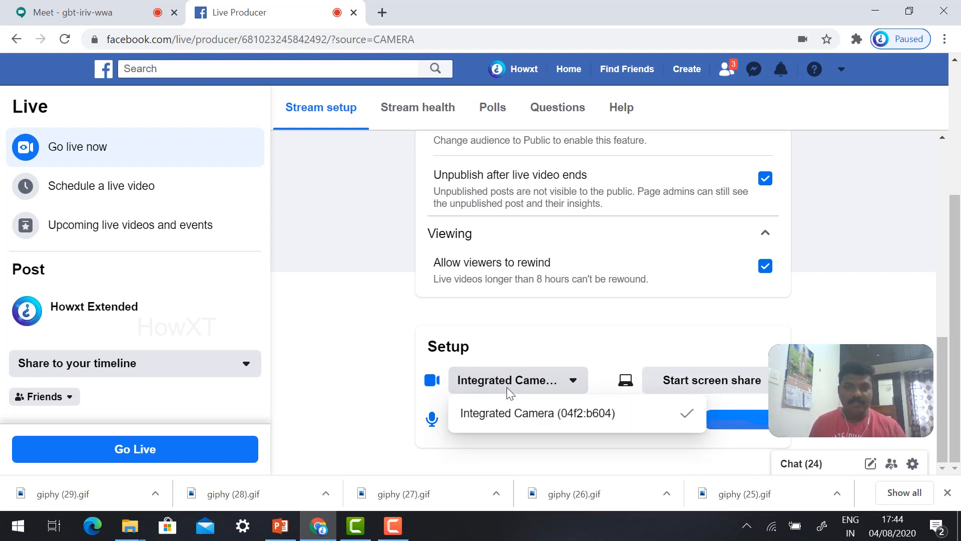
{"action": "left_click", "coordinate": [538, 413]}
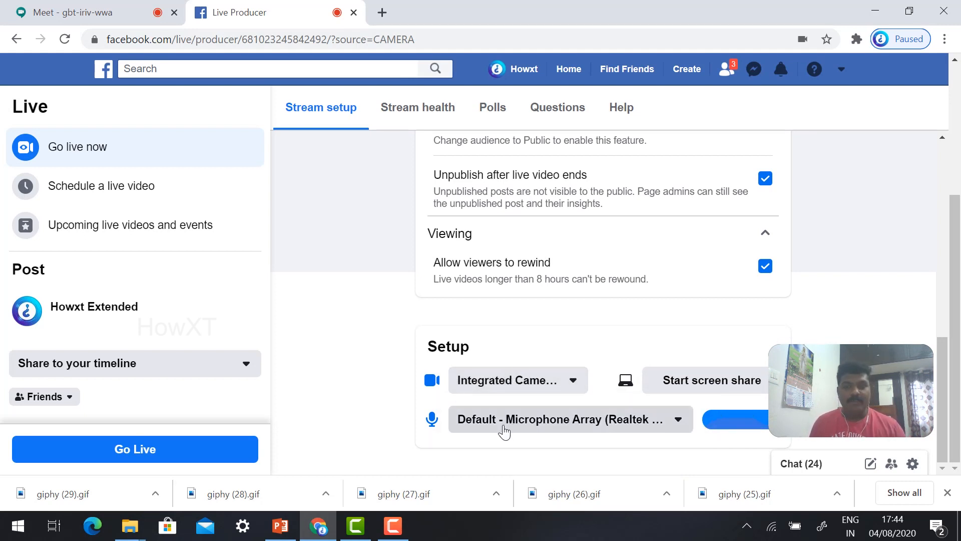
{"action": "mouse_move", "coordinate": [684, 388]}
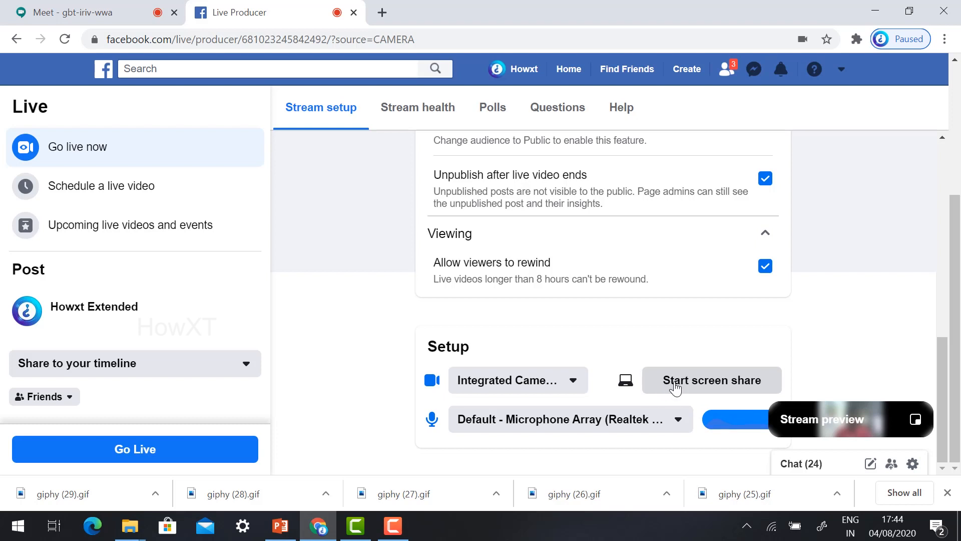
{"action": "mouse_move", "coordinate": [697, 384]}
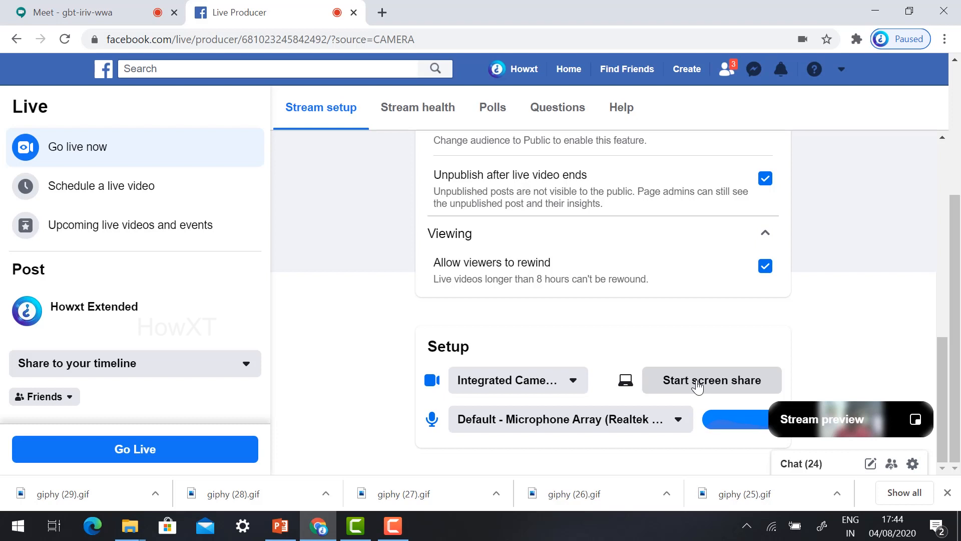
Start a screen share and list the open Chrome tabs available to share.
{"action": "left_click", "coordinate": [711, 379]}
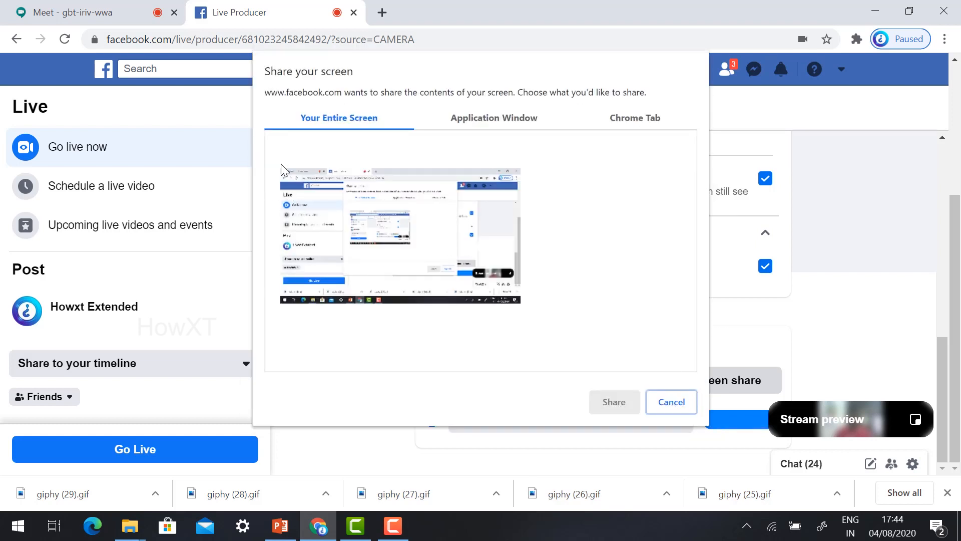
{"action": "mouse_move", "coordinate": [607, 128]}
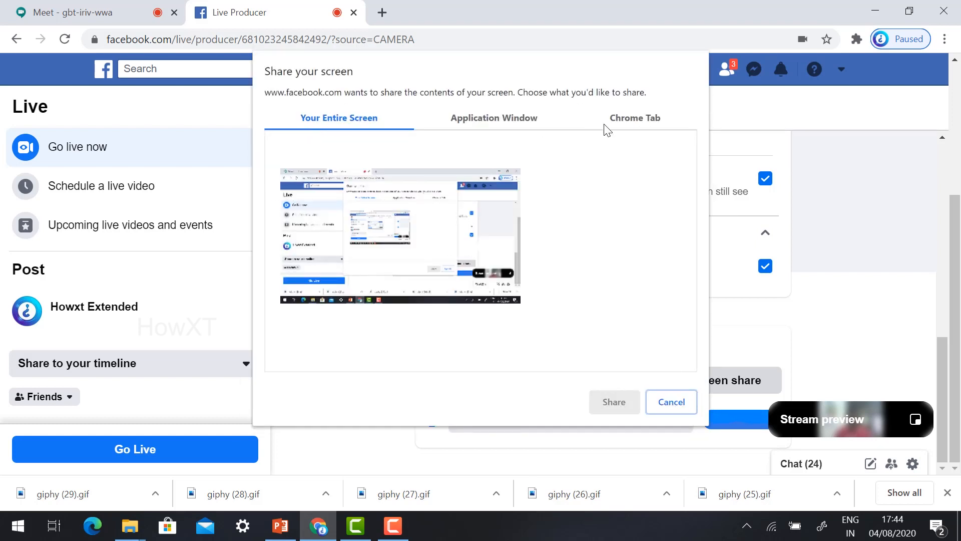
{"action": "left_click", "coordinate": [634, 117]}
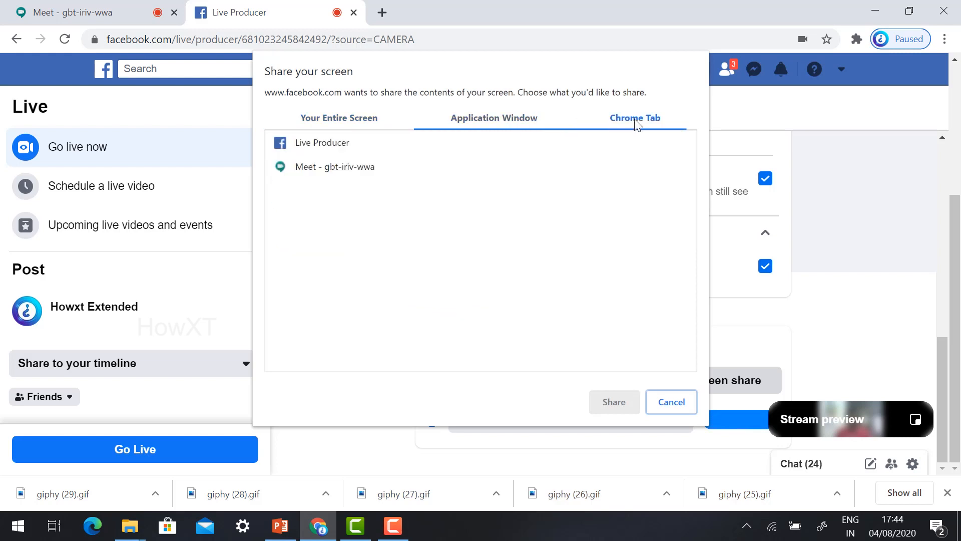
{"action": "mouse_move", "coordinate": [296, 130]}
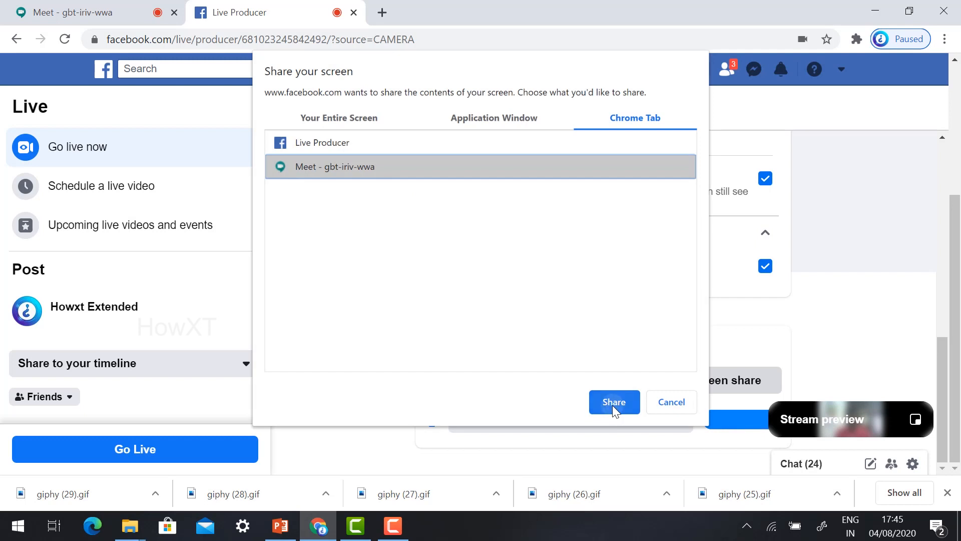
Share the Meet tab, join the meeting, and close the Add others dialog.
{"action": "left_click", "coordinate": [614, 402]}
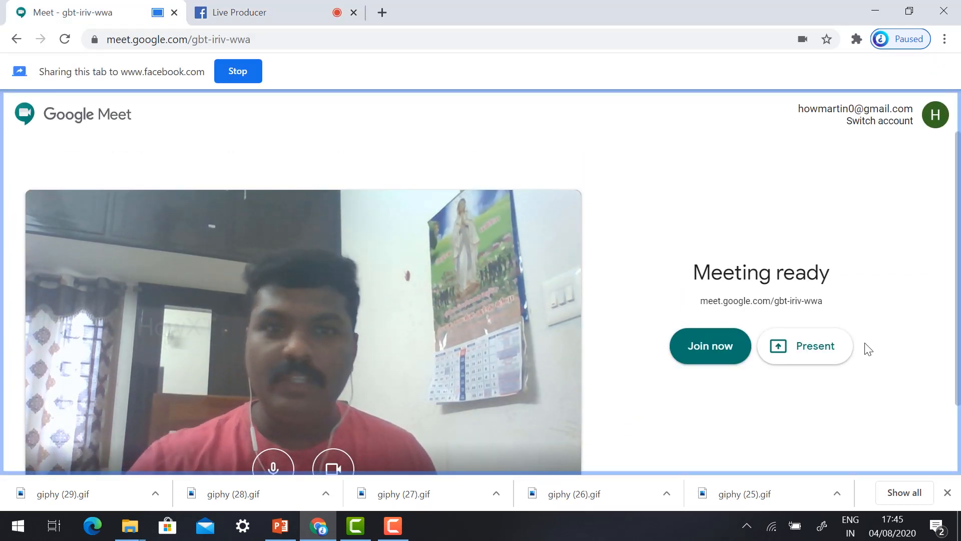
{"action": "mouse_move", "coordinate": [399, 109]}
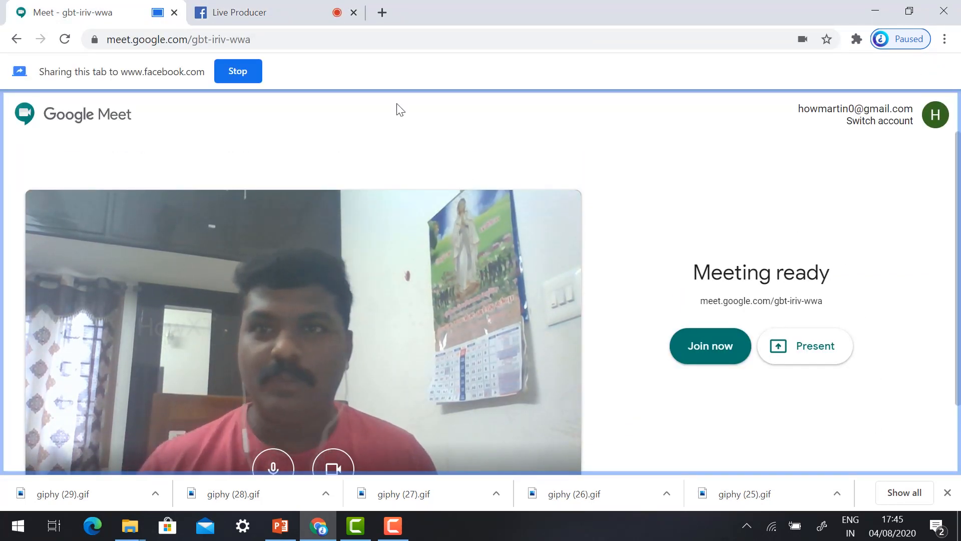
{"action": "mouse_move", "coordinate": [54, 160]}
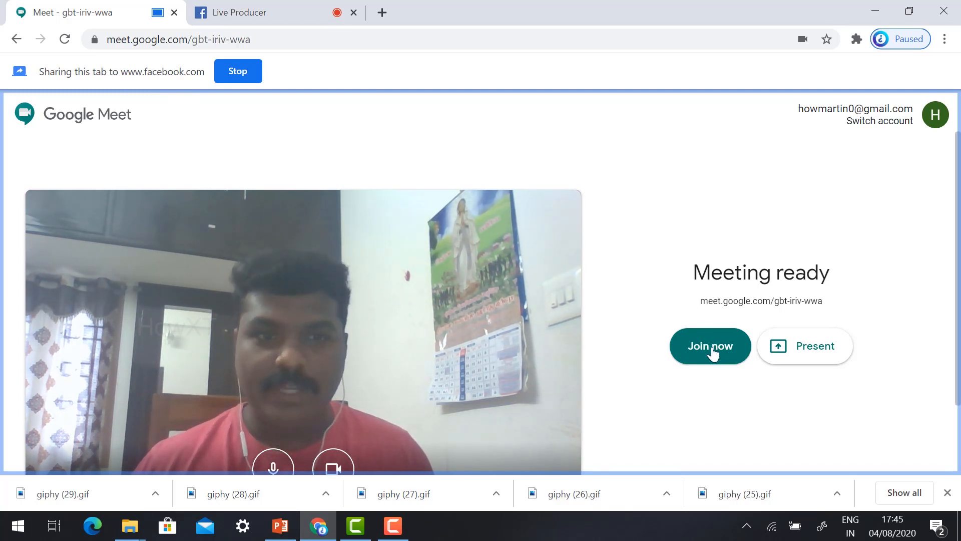
{"action": "left_click", "coordinate": [710, 346]}
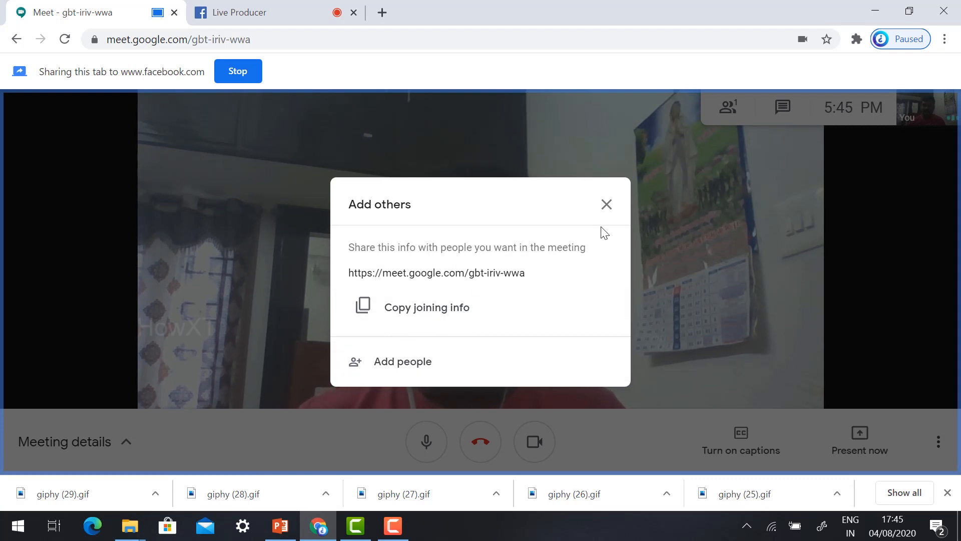
{"action": "left_click", "coordinate": [606, 204]}
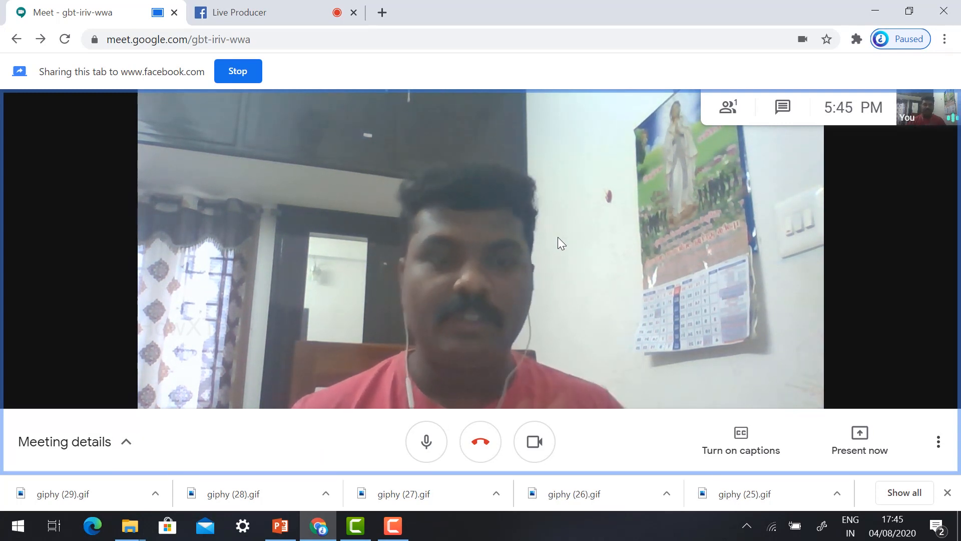
{"action": "mouse_move", "coordinate": [472, 289]}
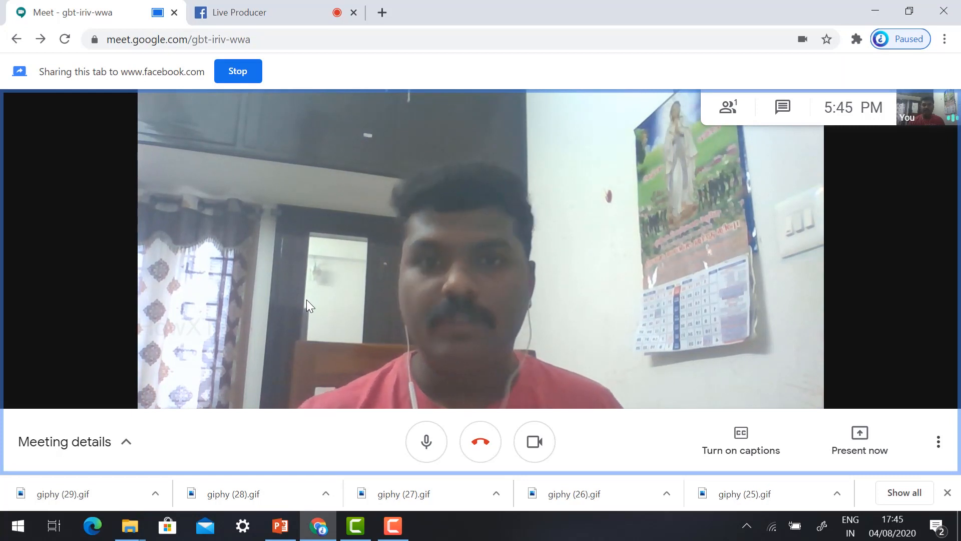
Back in Live Producer, keep 'Share to your timeline' as the post destination.
{"action": "left_click", "coordinate": [241, 12]}
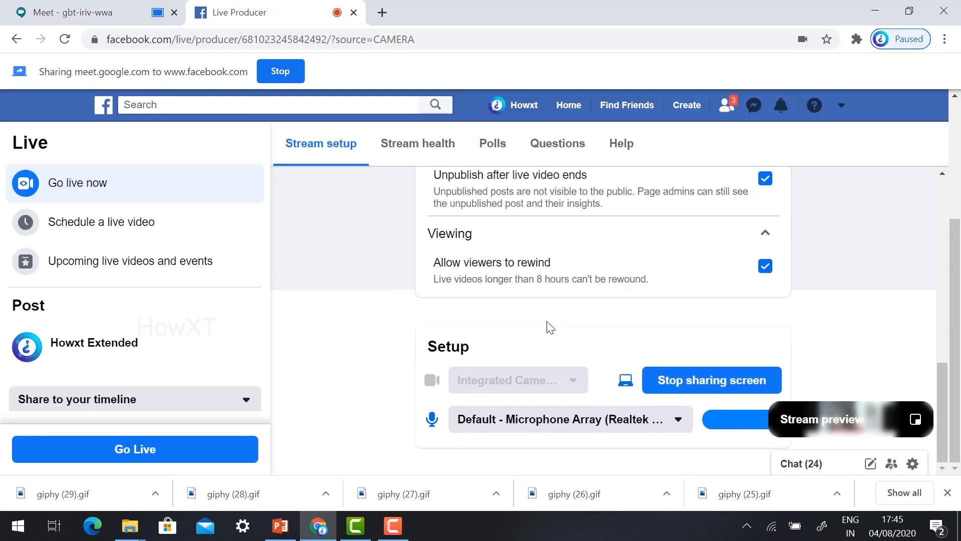
{"action": "mouse_move", "coordinate": [184, 405]}
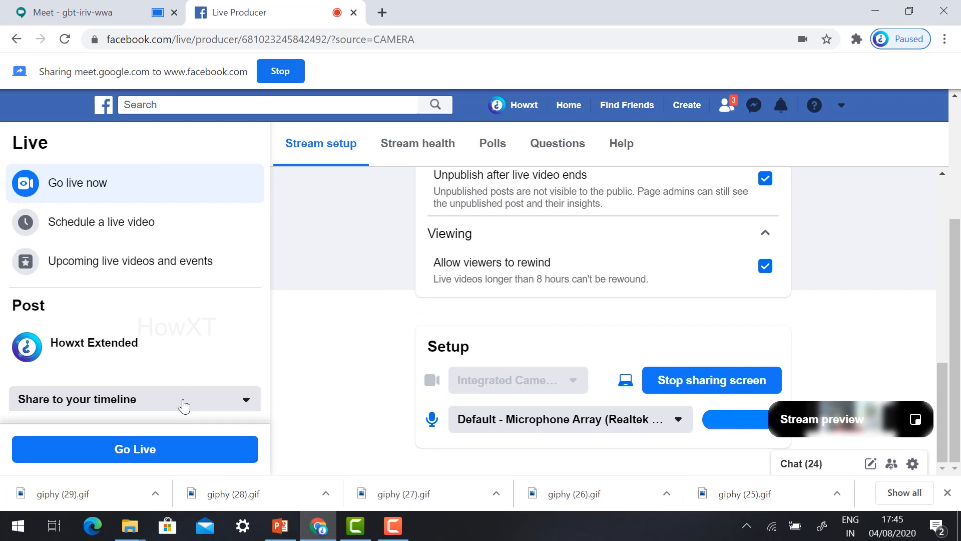
{"action": "scroll", "scroll_direction": "down", "scroll_amount": 3}
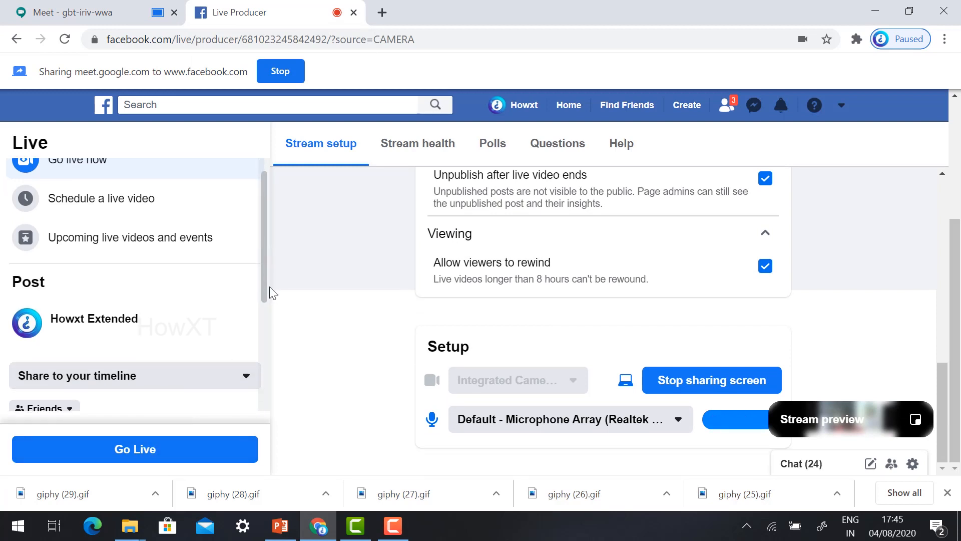
{"action": "scroll", "scroll_direction": "down", "scroll_amount": 3}
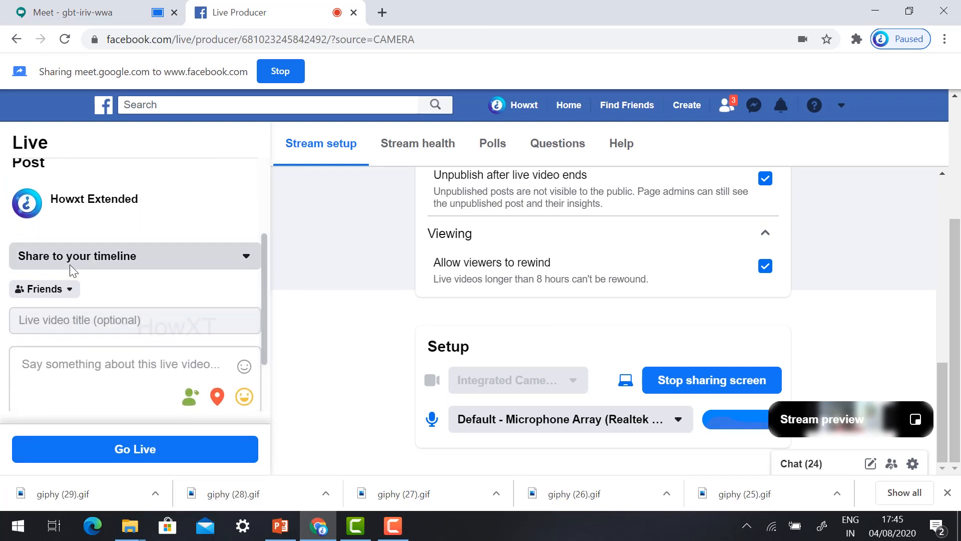
{"action": "mouse_move", "coordinate": [158, 264]}
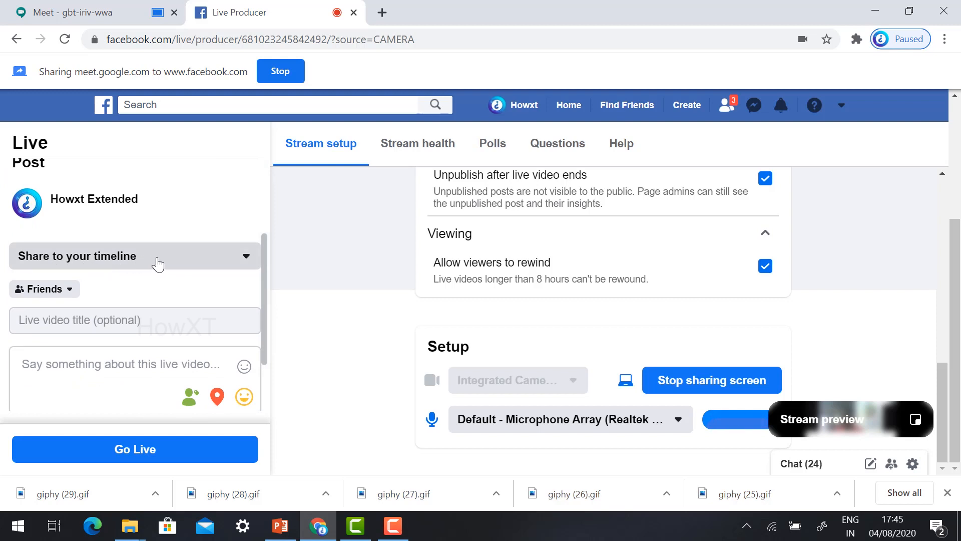
{"action": "left_click", "coordinate": [134, 256]}
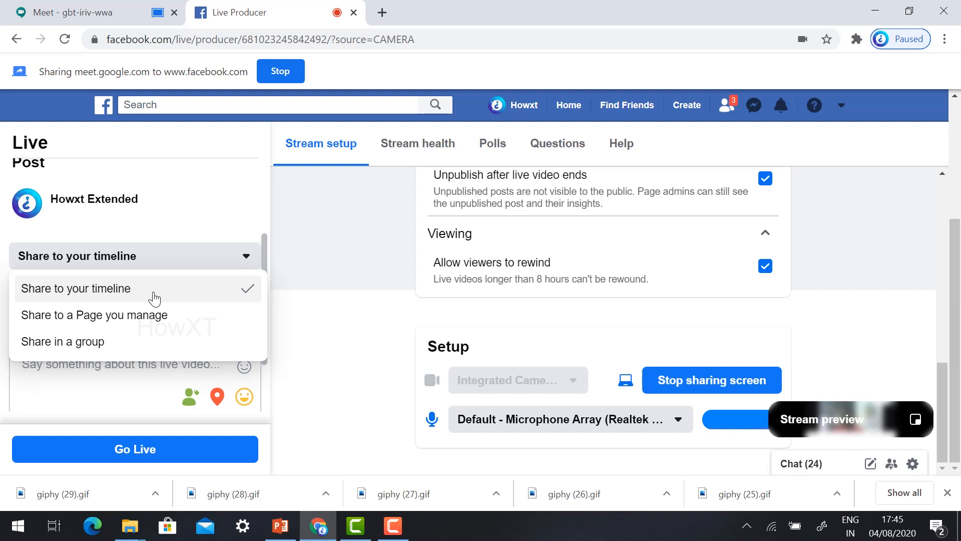
{"action": "mouse_move", "coordinate": [162, 330]}
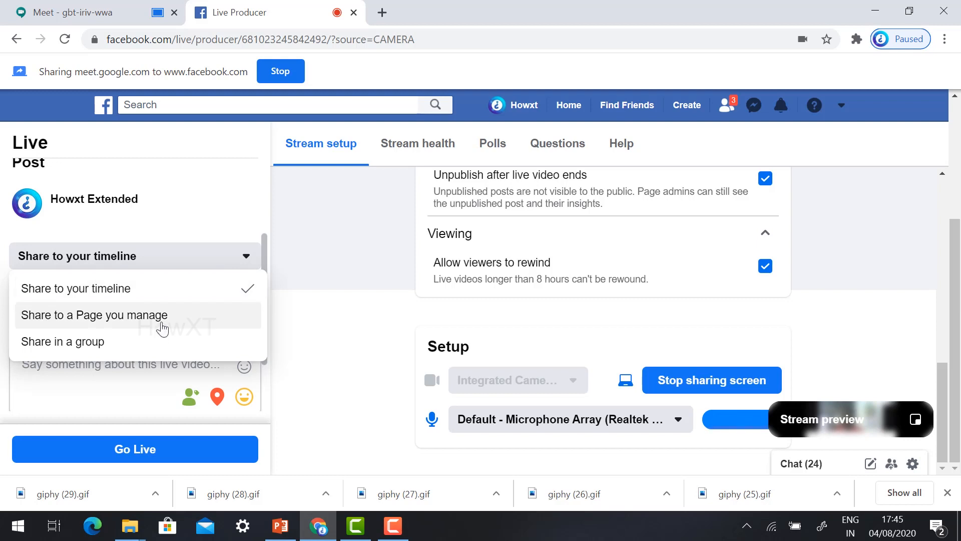
{"action": "mouse_move", "coordinate": [142, 323]}
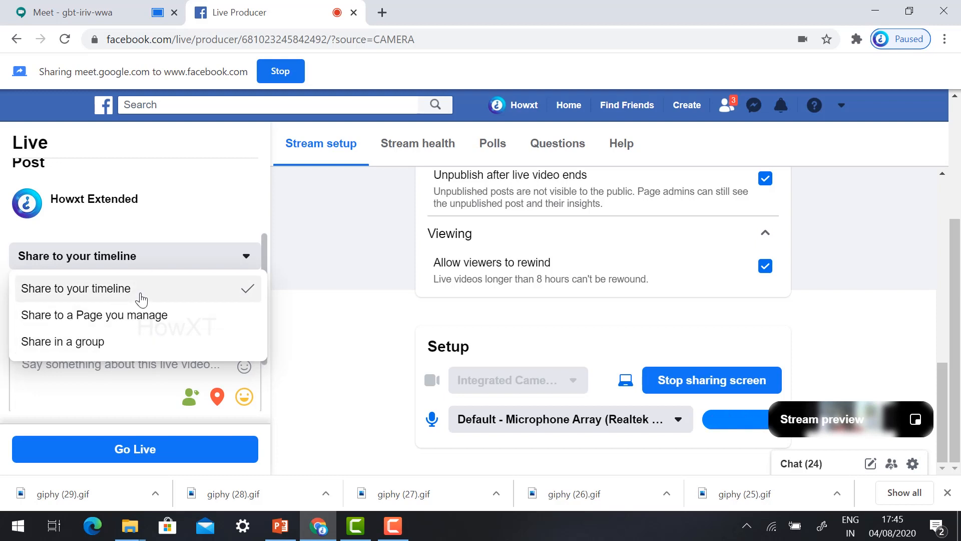
{"action": "left_click", "coordinate": [75, 289]}
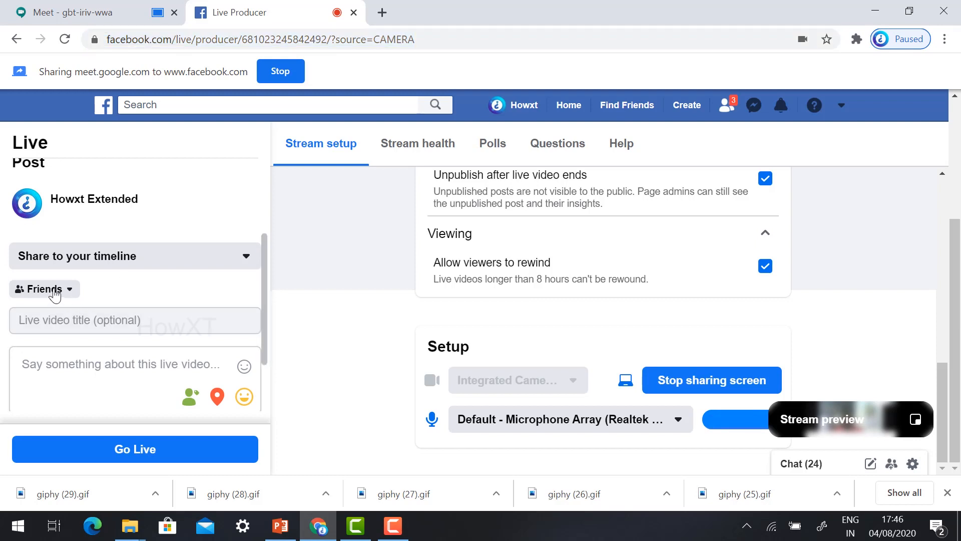
Change the post audience from Friends to Public.
{"action": "left_click", "coordinate": [43, 289]}
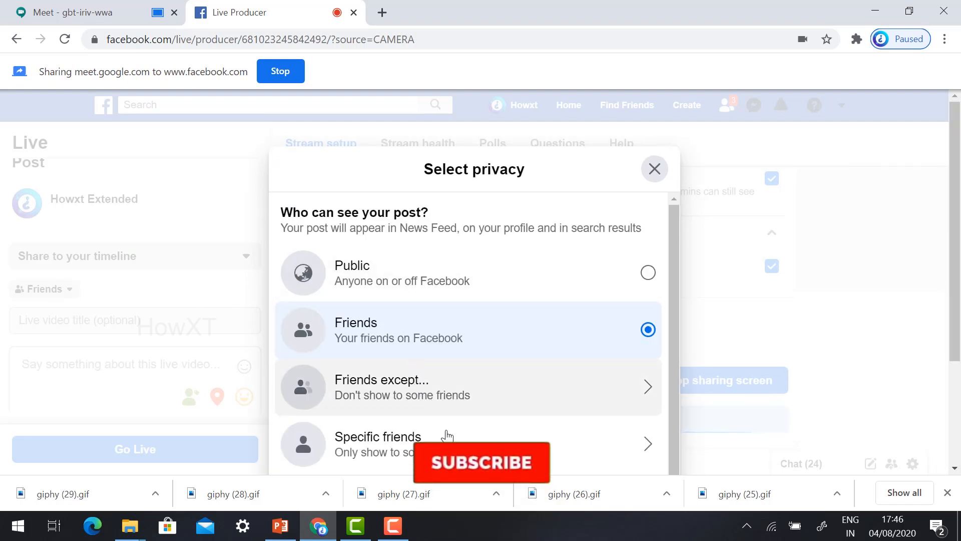
{"action": "scroll", "scroll_direction": "down", "scroll_amount": 3}
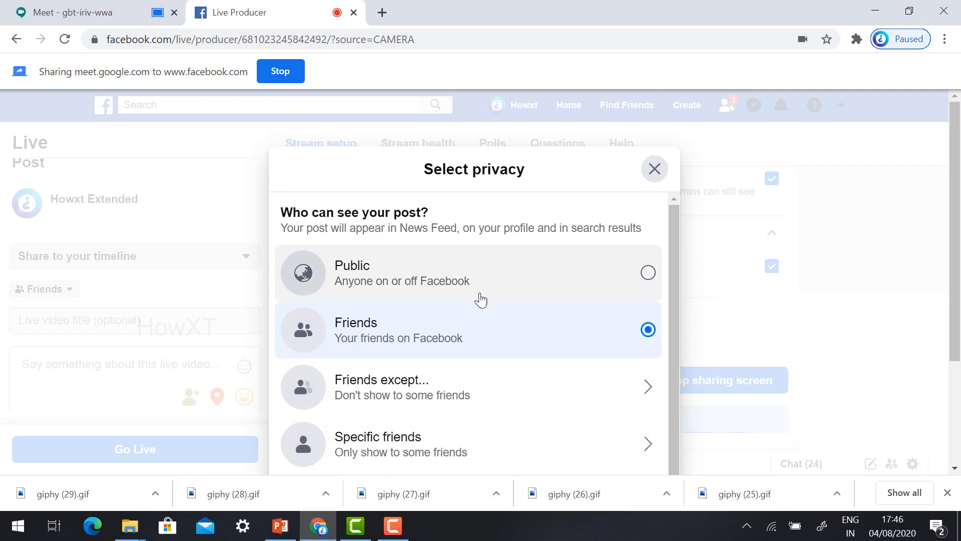
{"action": "mouse_move", "coordinate": [650, 276]}
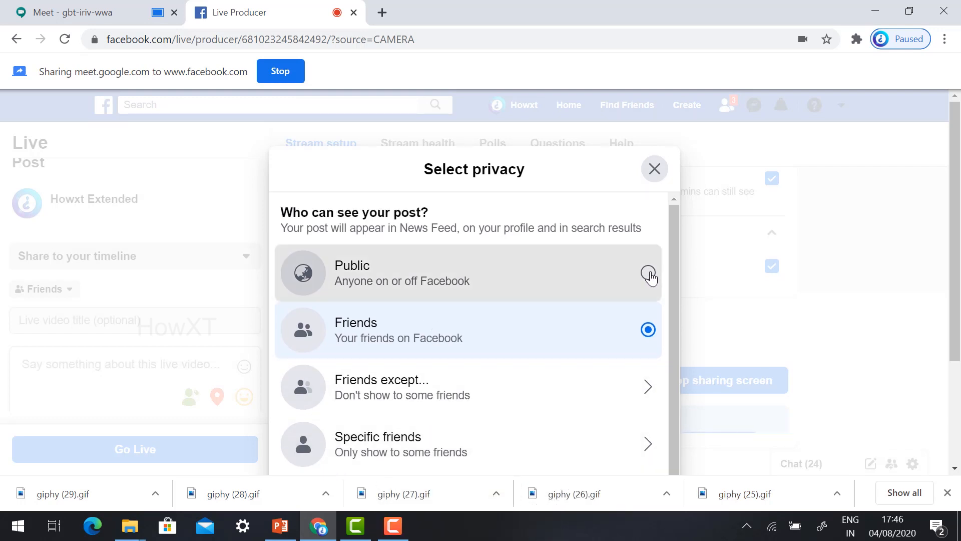
{"action": "left_click", "coordinate": [648, 273]}
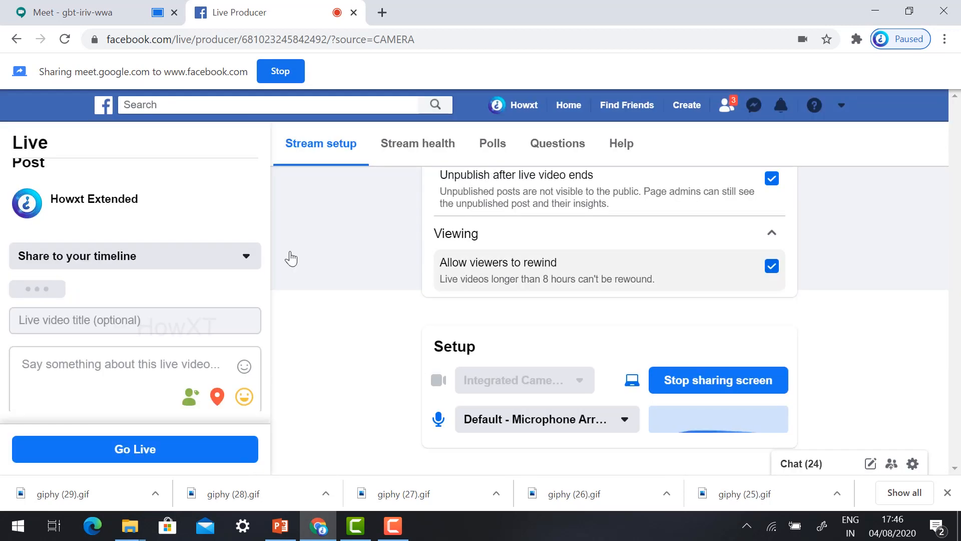
Enter 'Live For Google Meet' as the live video title.
{"action": "left_click", "coordinate": [134, 319]}
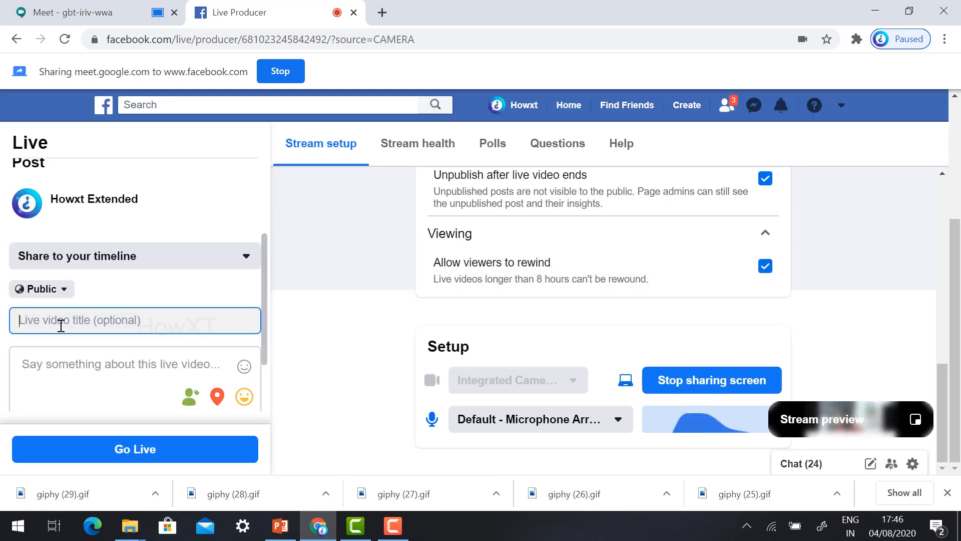
{"action": "mouse_move", "coordinate": [140, 301]}
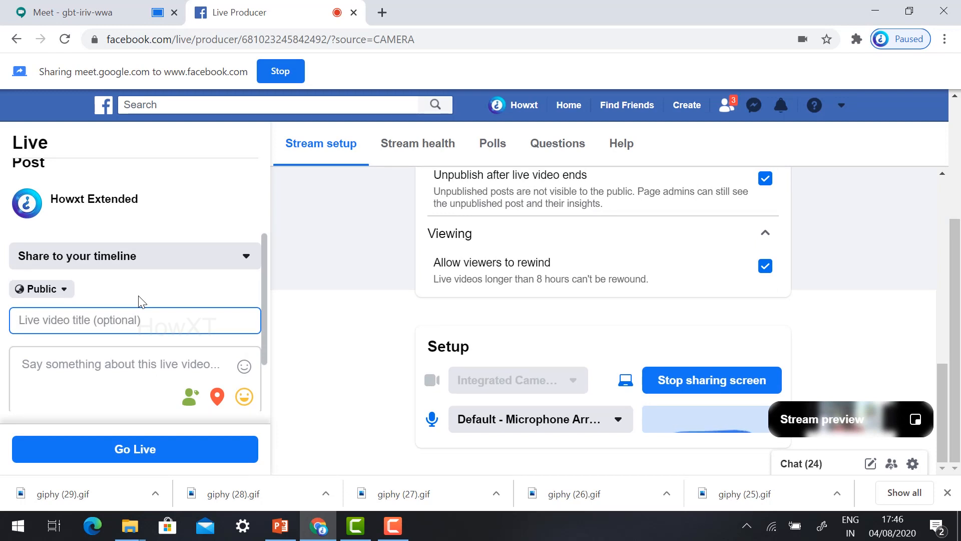
{"action": "type", "text": "Live S"}
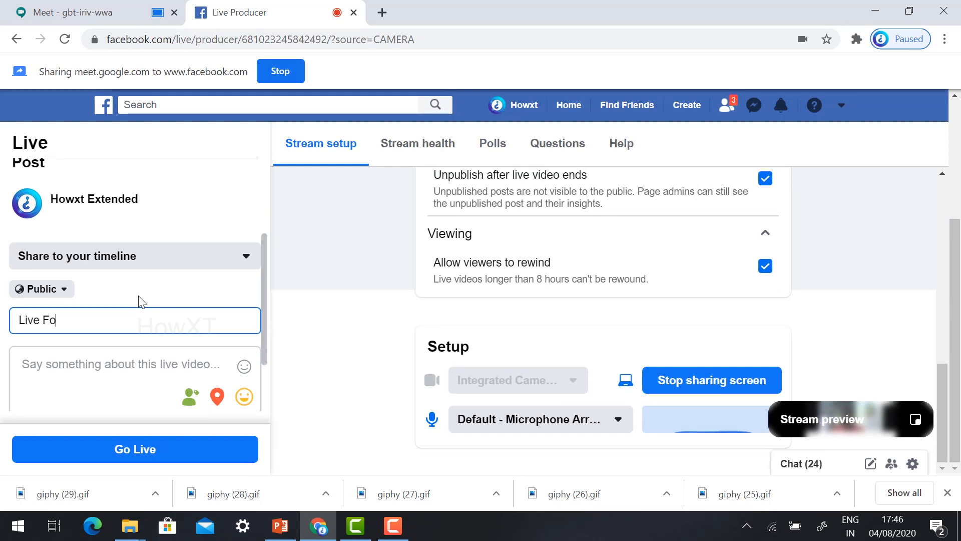
{"action": "type", "text": "r Go"}
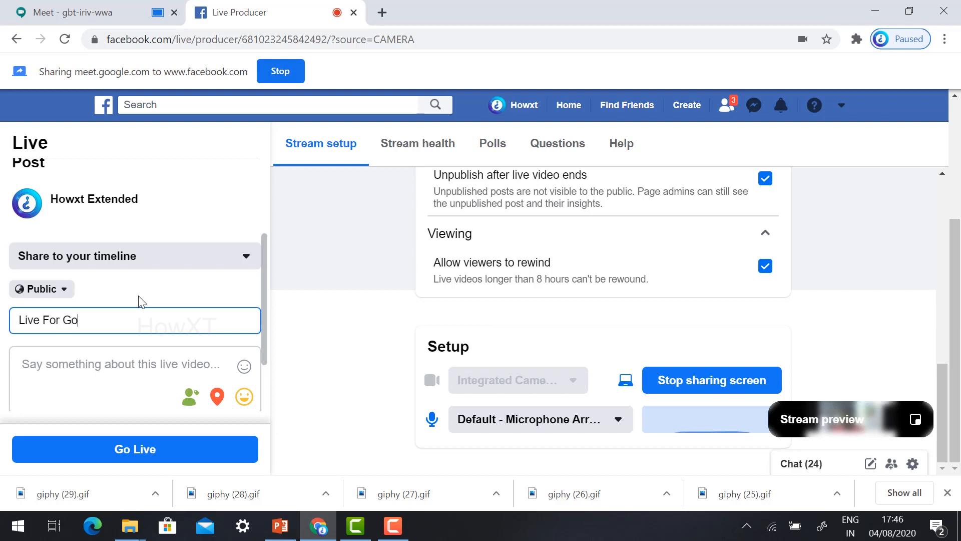
{"action": "type", "text": "ogle Meet"}
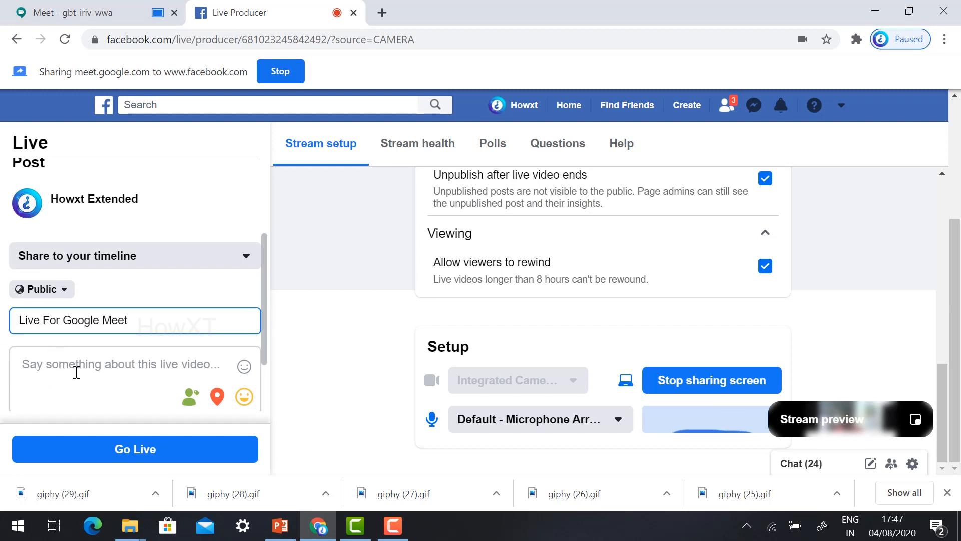
{"action": "mouse_move", "coordinate": [392, 389]}
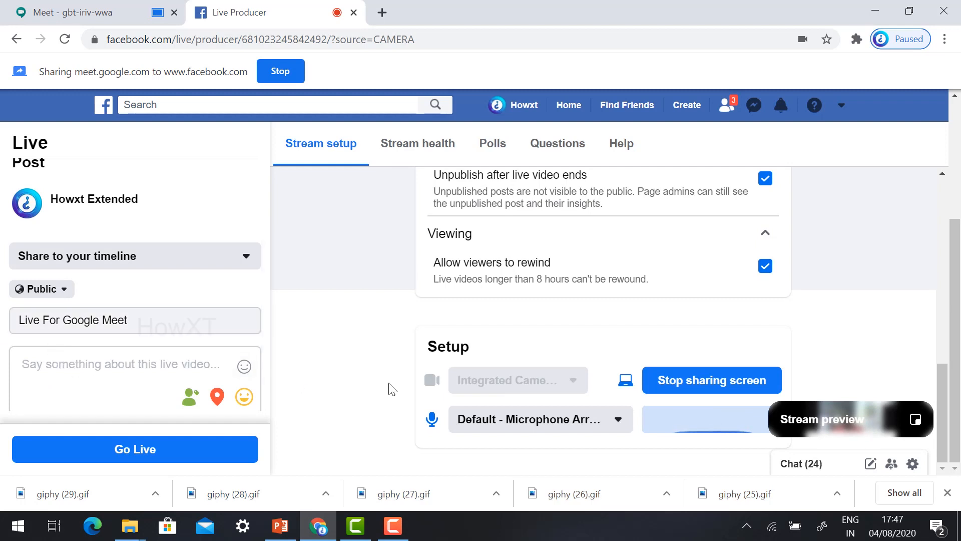
Enter 'This is demo HowXT' as the post description.
{"action": "type", "text": "This is"}
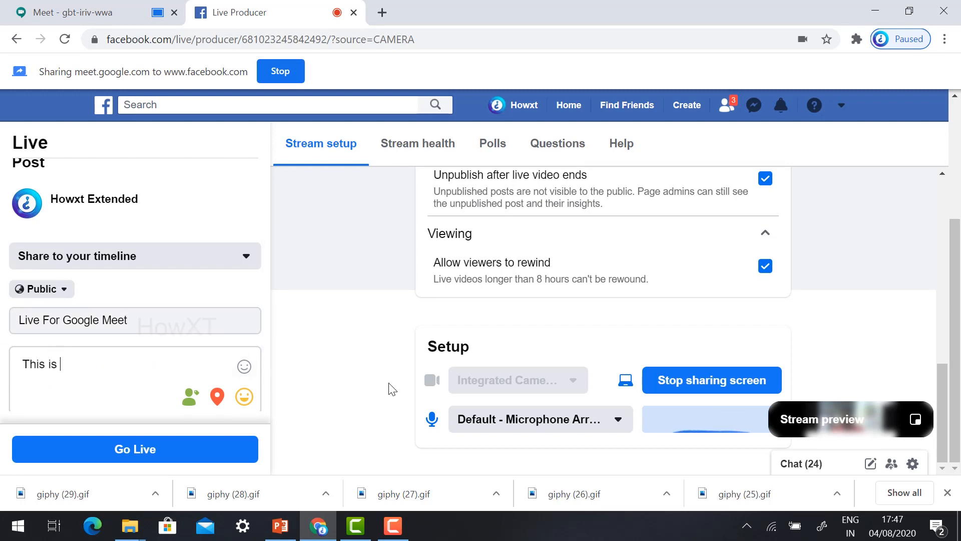
{"action": "type", "text": "demo"}
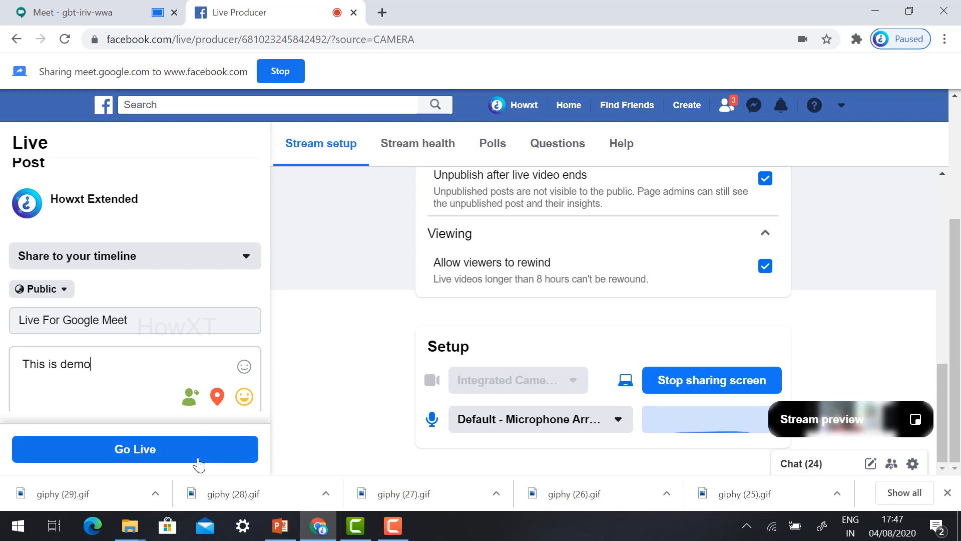
{"action": "type", "text": "HowXT"}
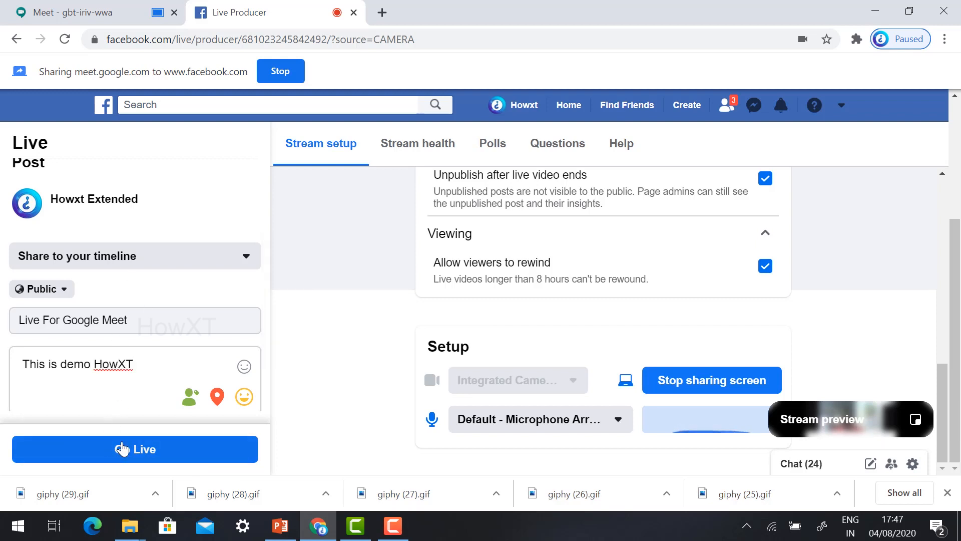
{"action": "mouse_move", "coordinate": [126, 456]}
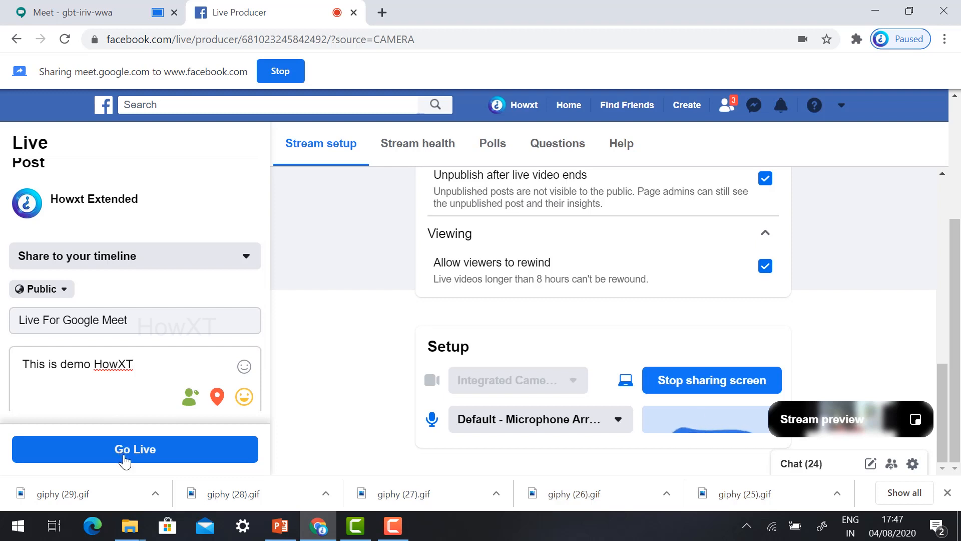
Go live, streaming the shared Google Meet tab to the public 'Live For Google Meet' post.
{"action": "left_click", "coordinate": [134, 449]}
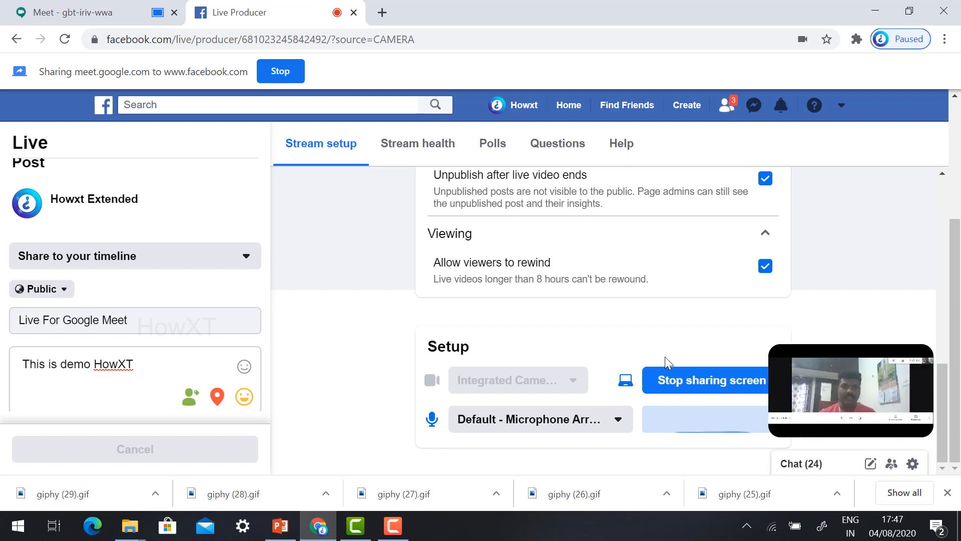
{"action": "left_click", "coordinate": [93, 12]}
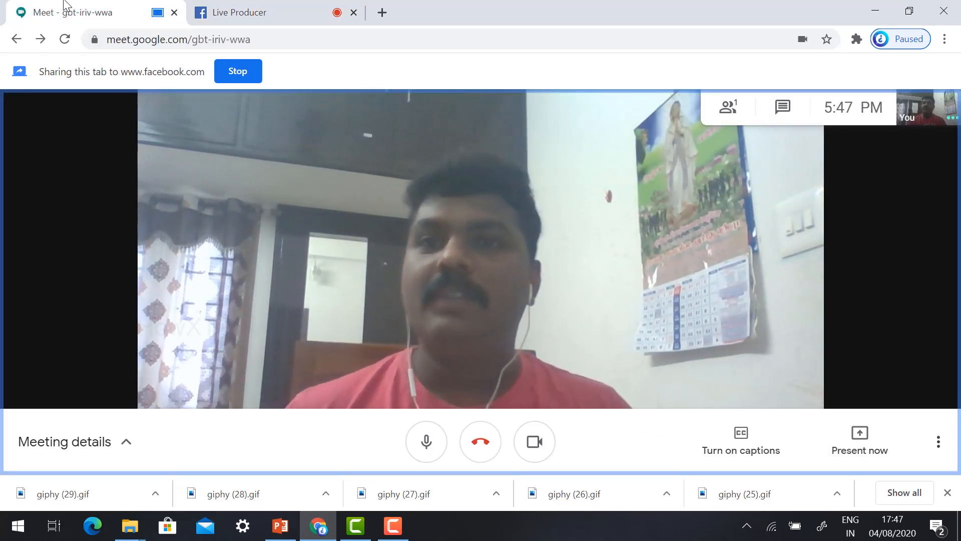
{"action": "left_click", "coordinate": [257, 12]}
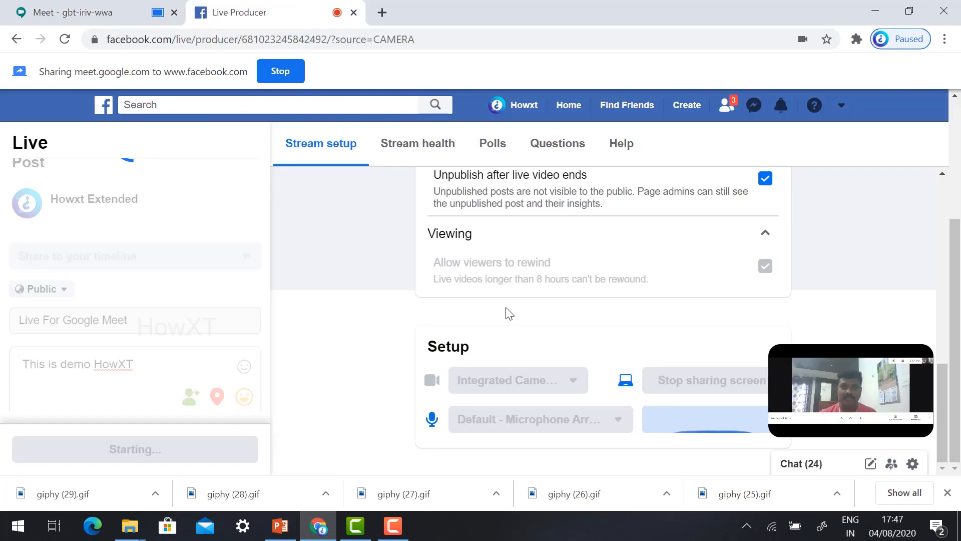
{"action": "mouse_move", "coordinate": [544, 240]}
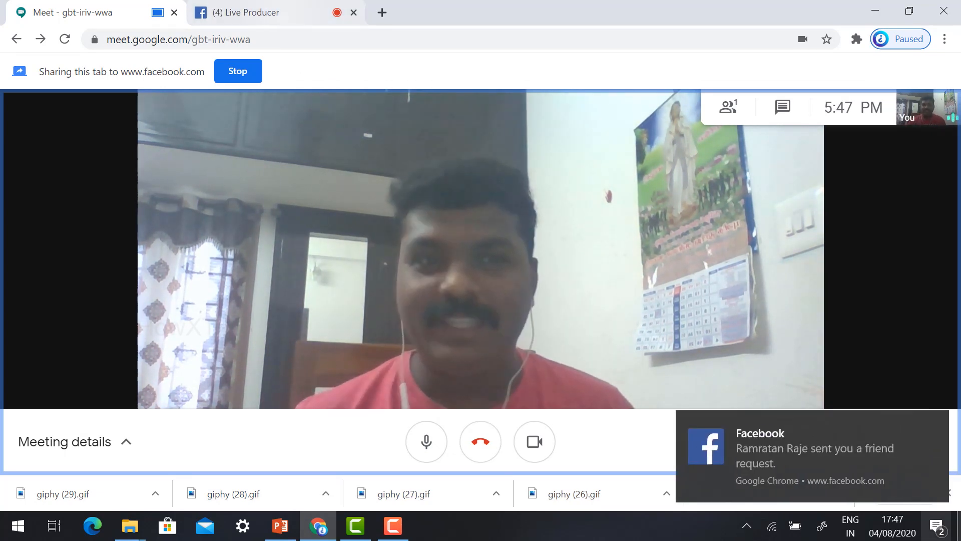
{"action": "left_click", "coordinate": [251, 12]}
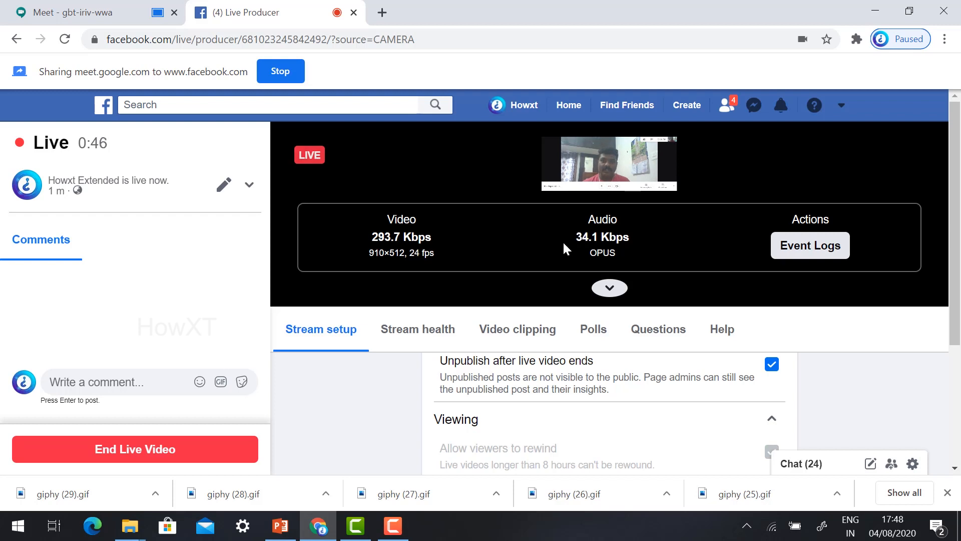
{"action": "mouse_move", "coordinate": [685, 281]}
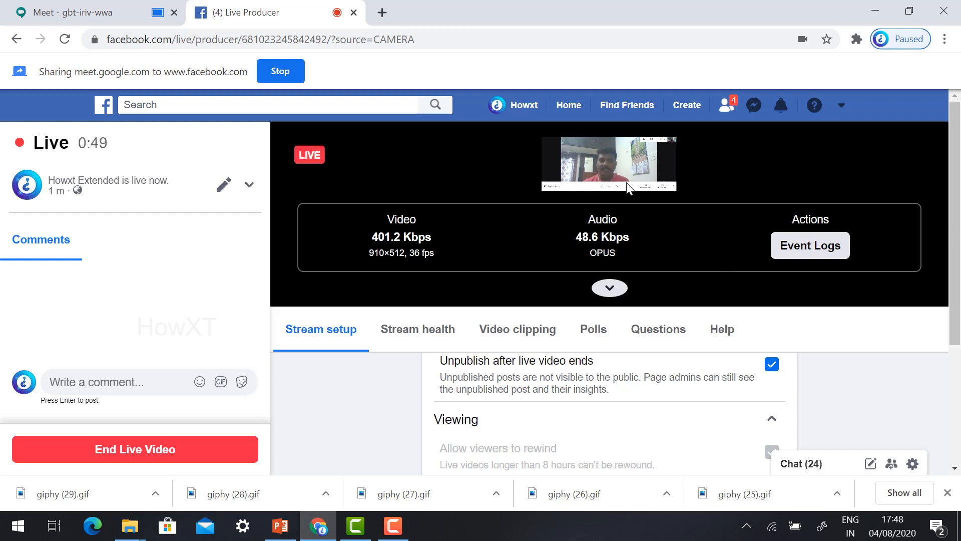
{"action": "mouse_move", "coordinate": [54, 331]}
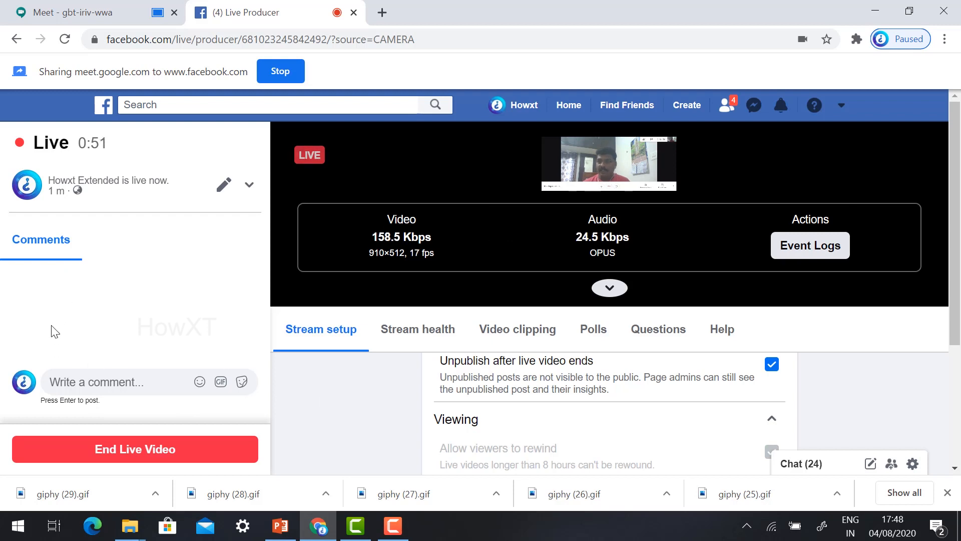
{"action": "mouse_move", "coordinate": [511, 331]}
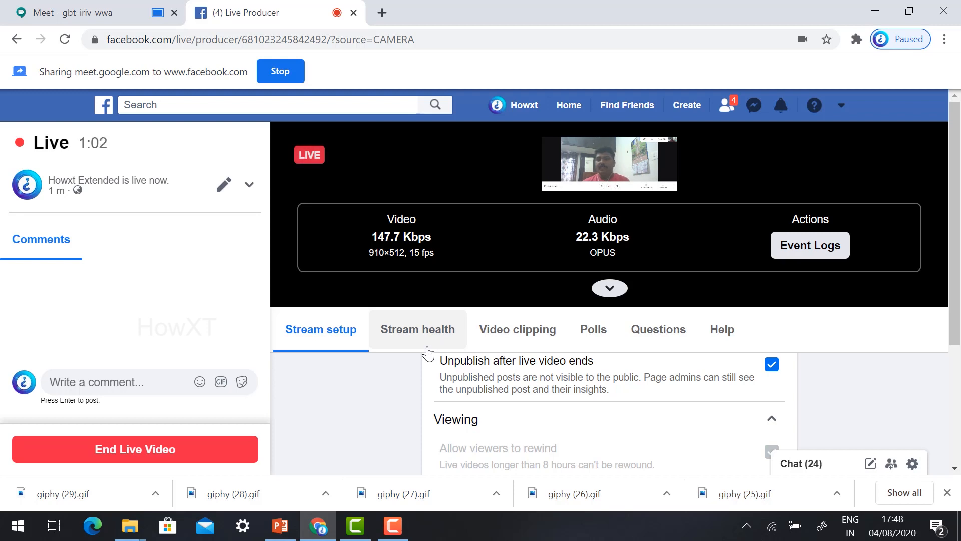
{"action": "mouse_move", "coordinate": [140, 454]}
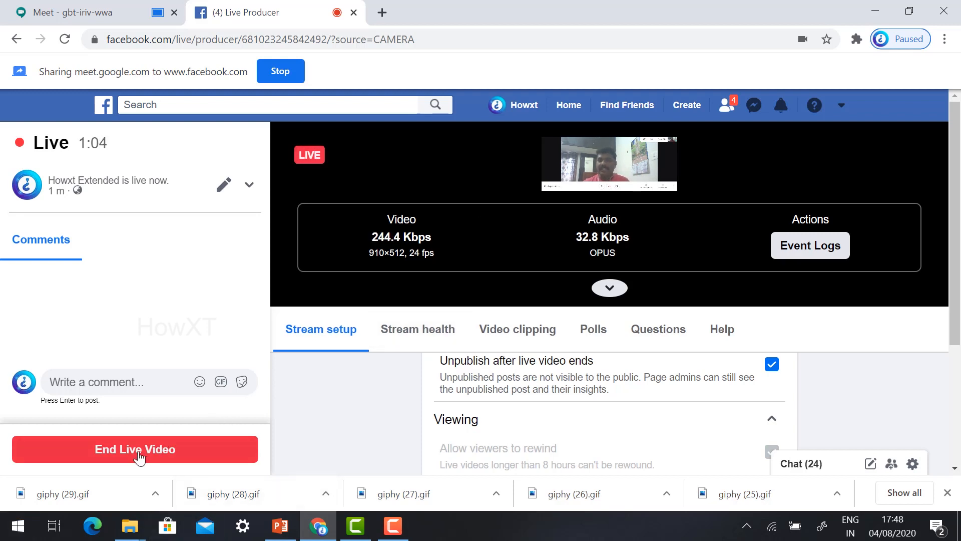
{"action": "mouse_move", "coordinate": [99, 456]}
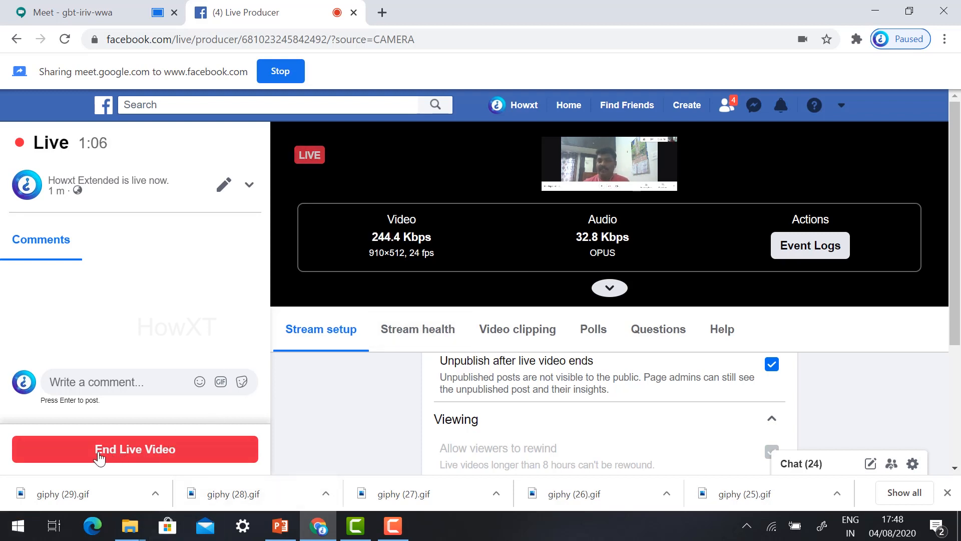
End the 'Live For Google Meet' live video and return to the Google Meet call tab.
{"action": "left_click", "coordinate": [134, 448]}
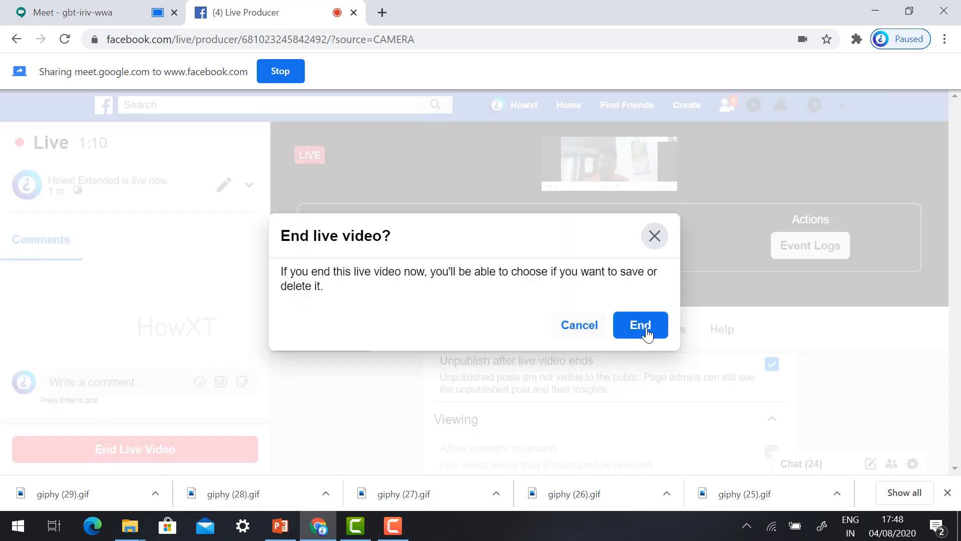
{"action": "left_click", "coordinate": [579, 325]}
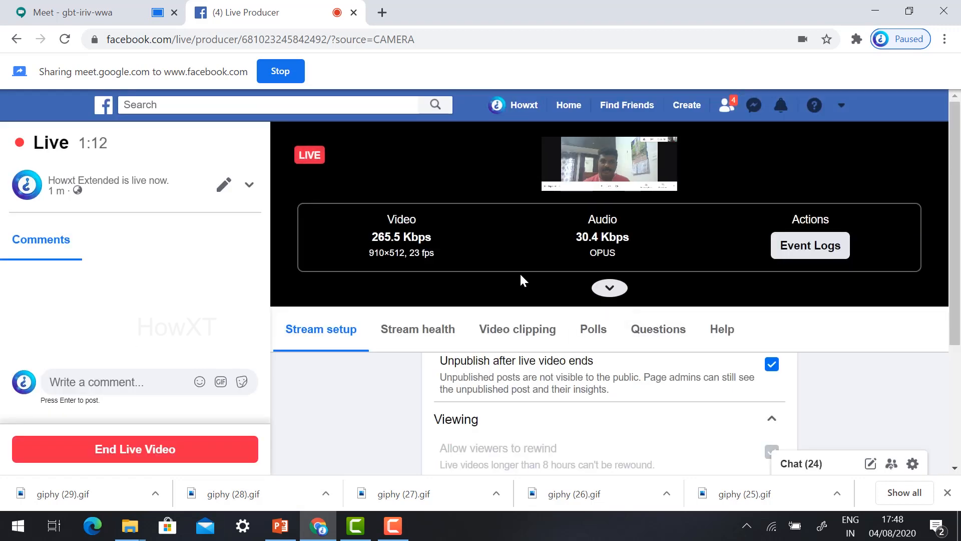
{"action": "left_click", "coordinate": [134, 448]}
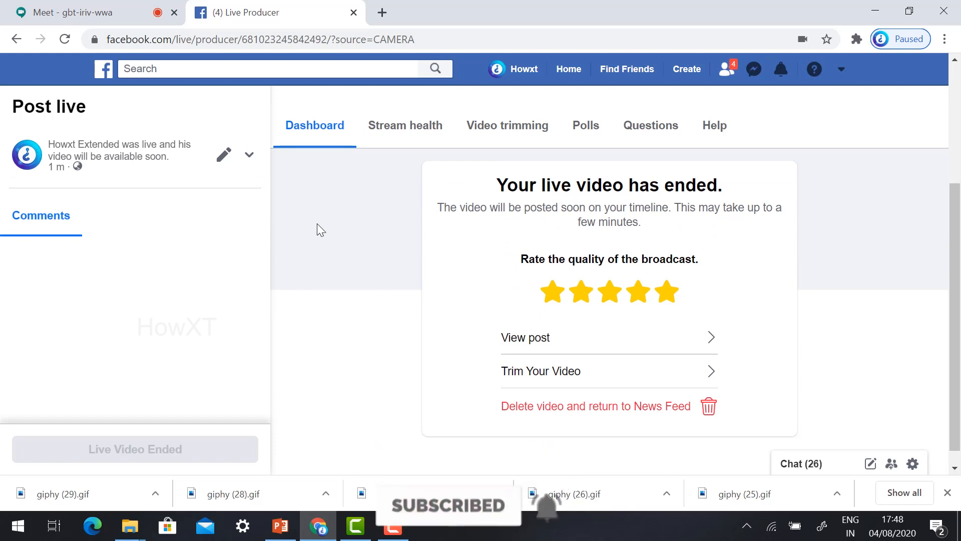
{"action": "left_click", "coordinate": [85, 12]}
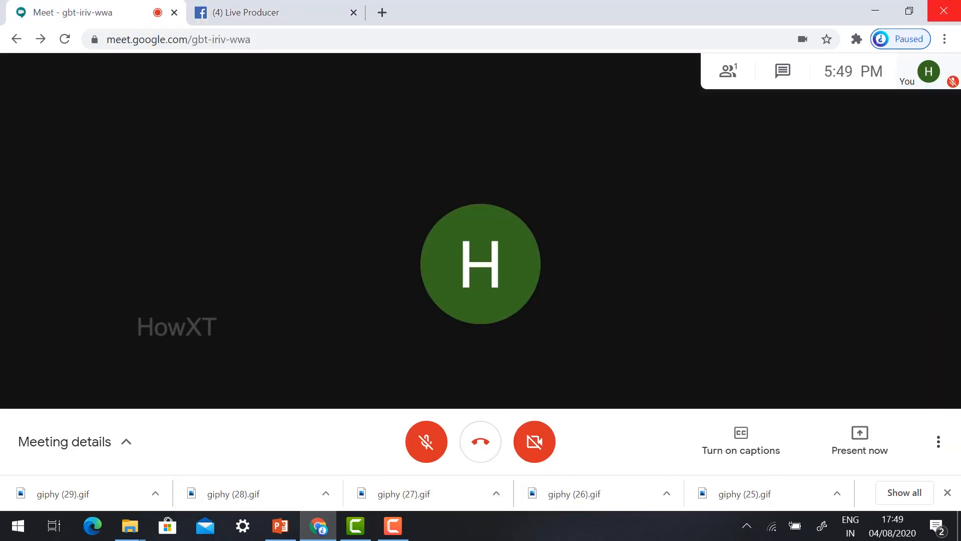
{"action": "mouse_move", "coordinate": [950, 11]}
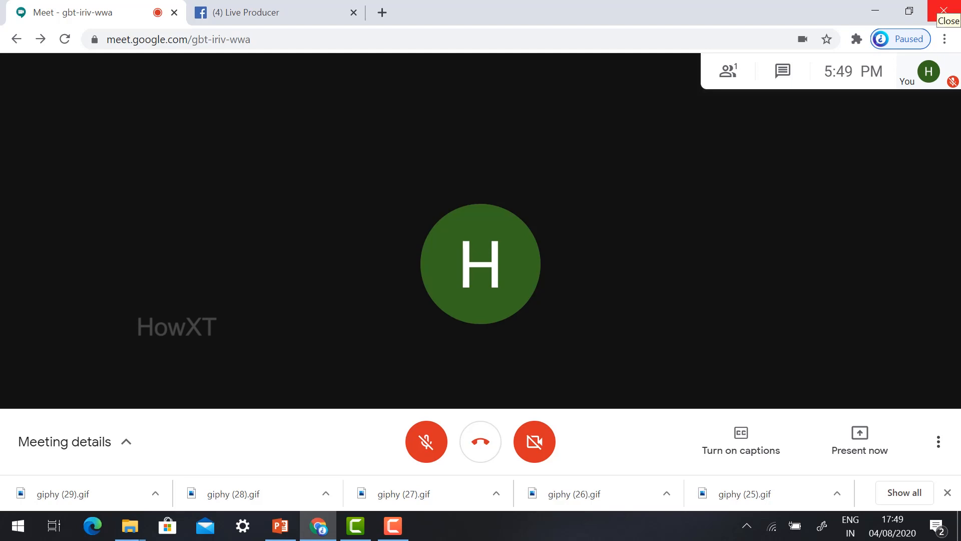